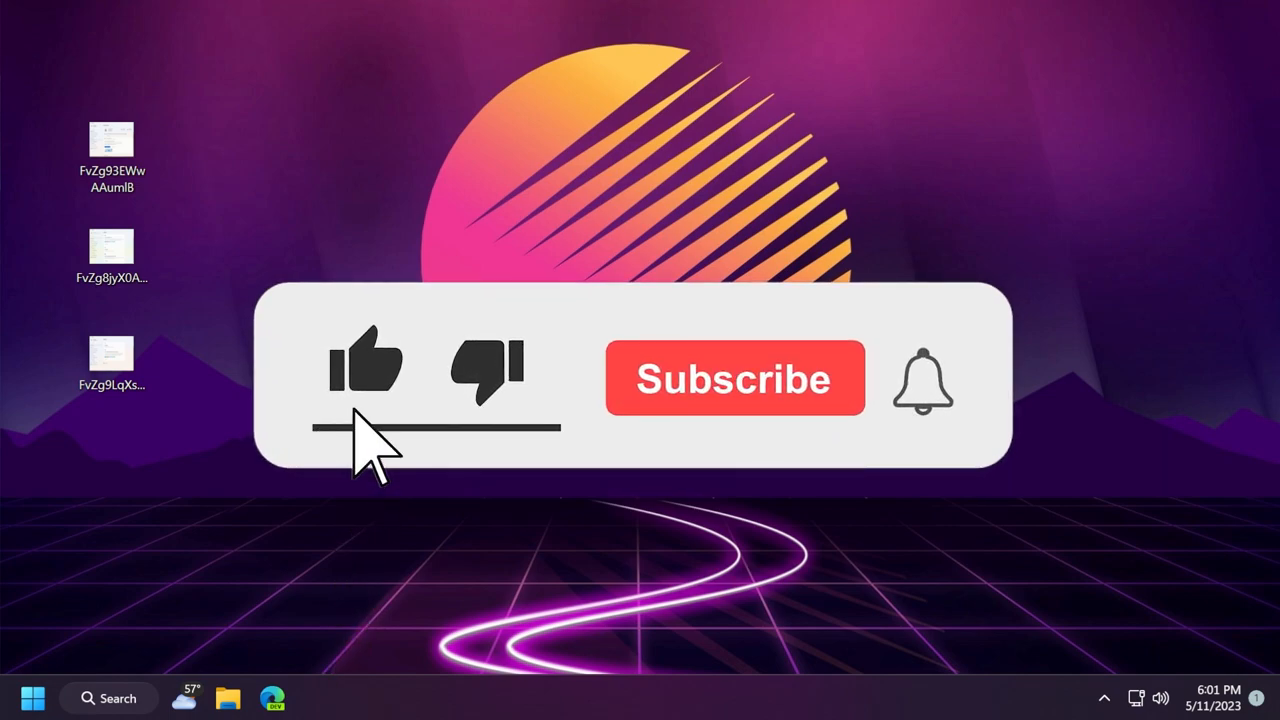
# Step: Open the redesigned Settings Home screenshot from the desktop in the Photos viewer
pyautogui.click(736, 378)
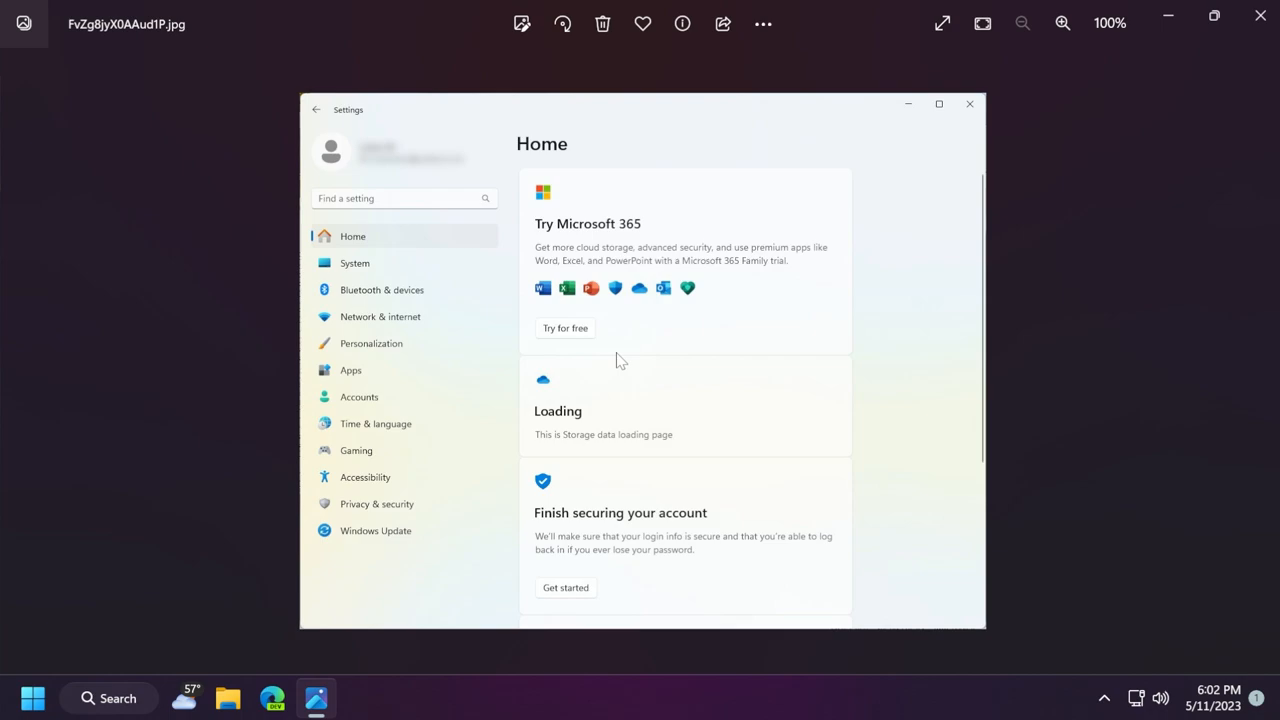
pyautogui.moveTo(678, 344)
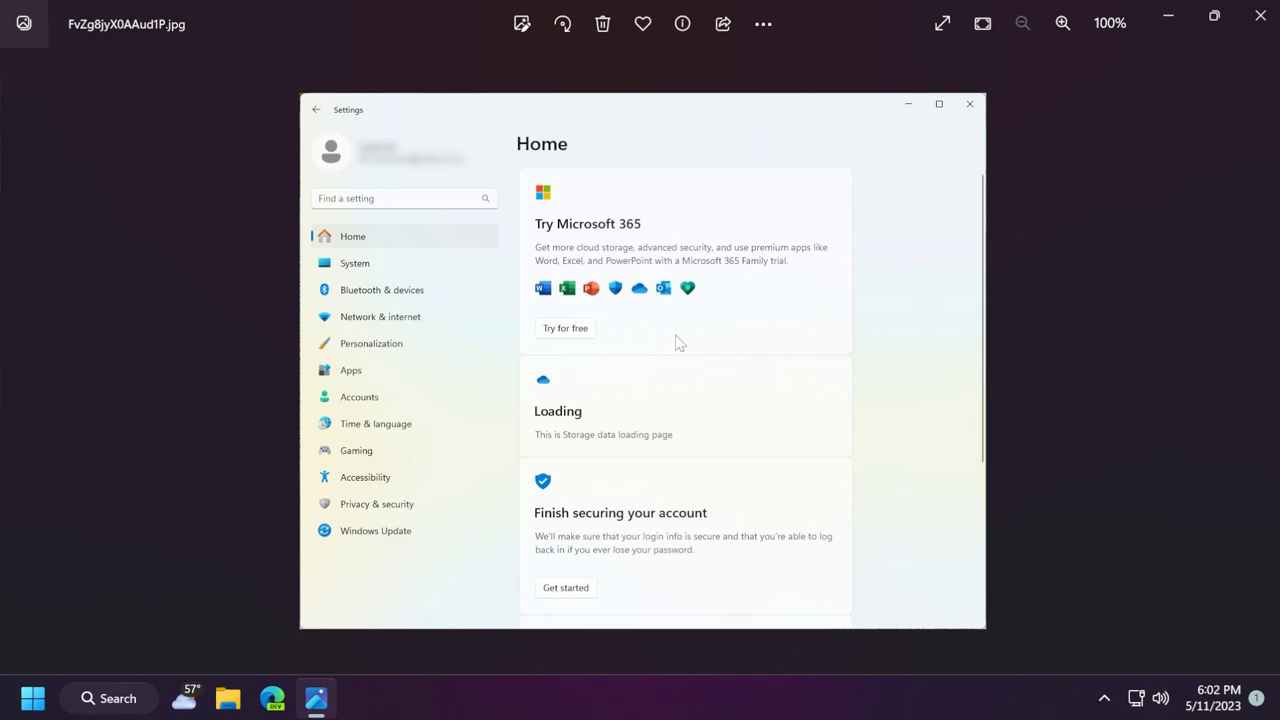
pyautogui.moveTo(688, 302)
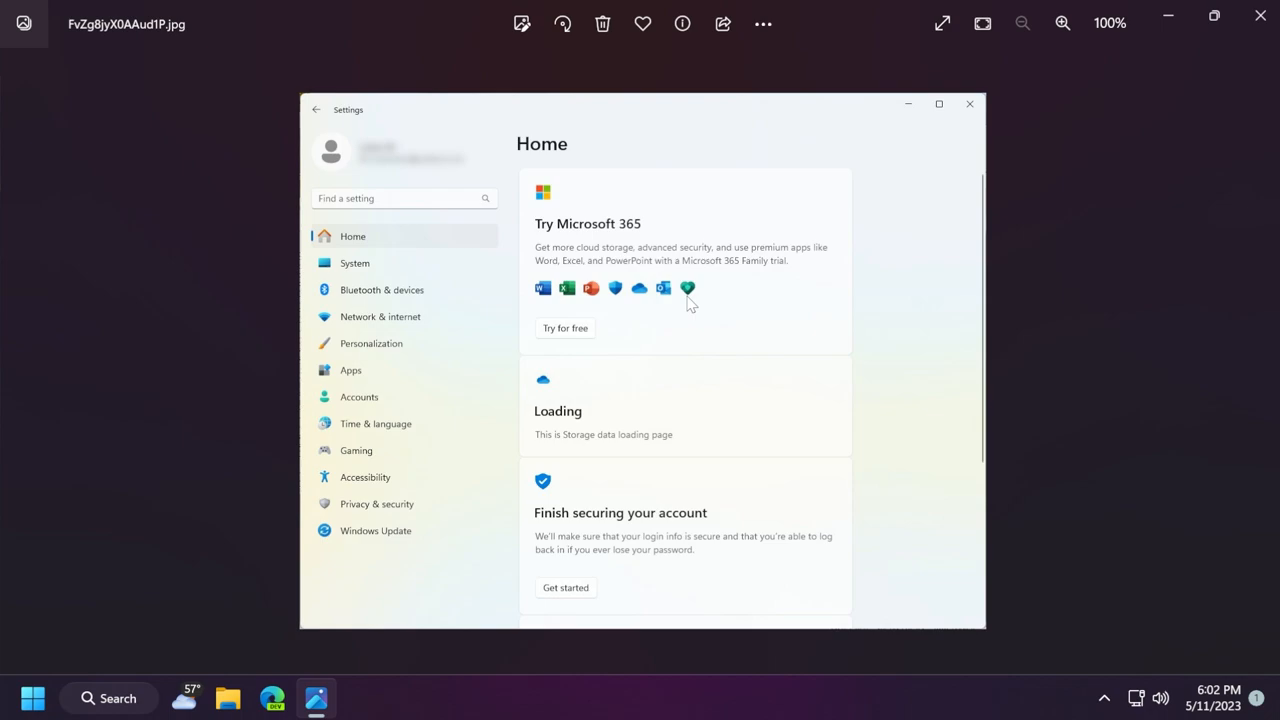
pyautogui.moveTo(612, 244)
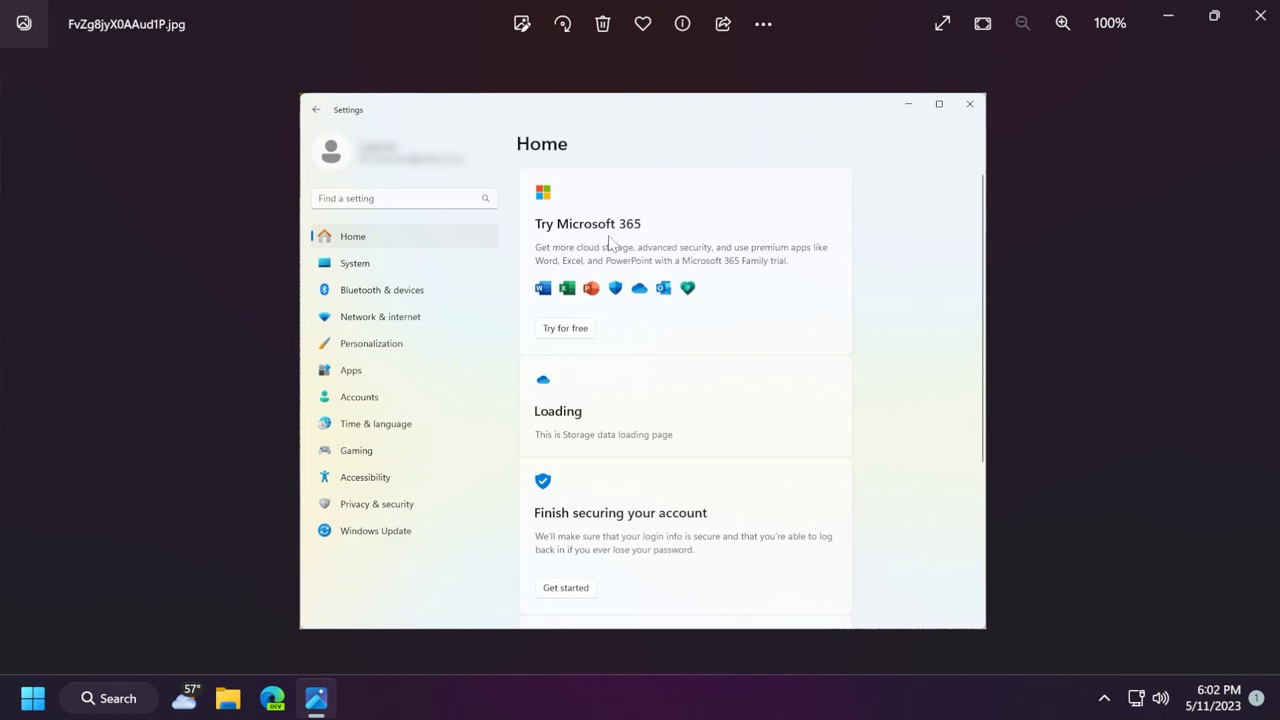
pyautogui.moveTo(636, 336)
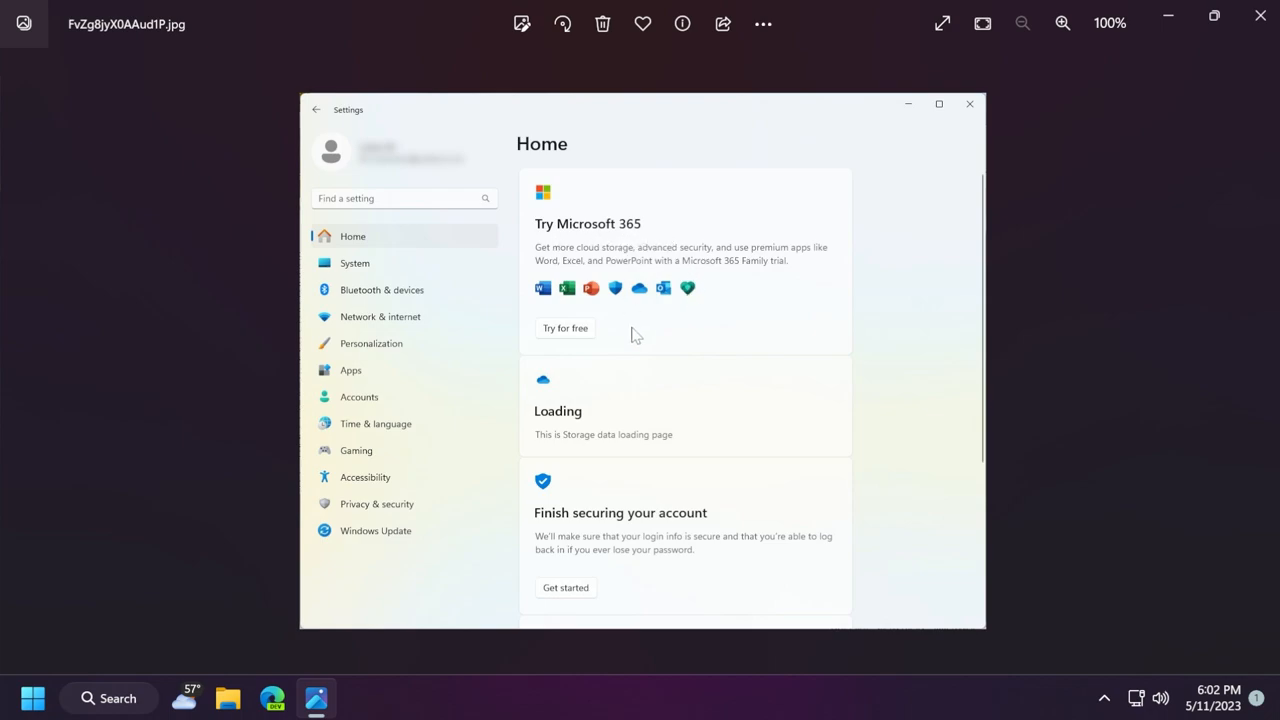
pyautogui.moveTo(660, 322)
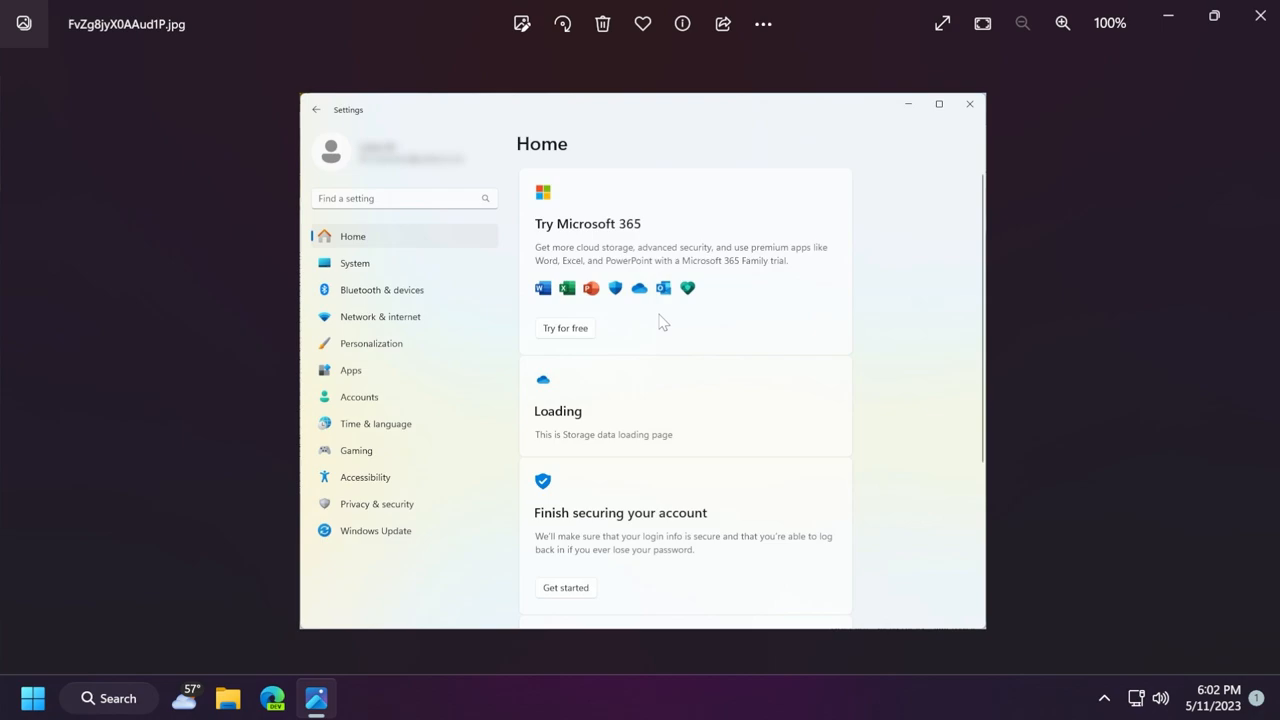
pyautogui.moveTo(664, 330)
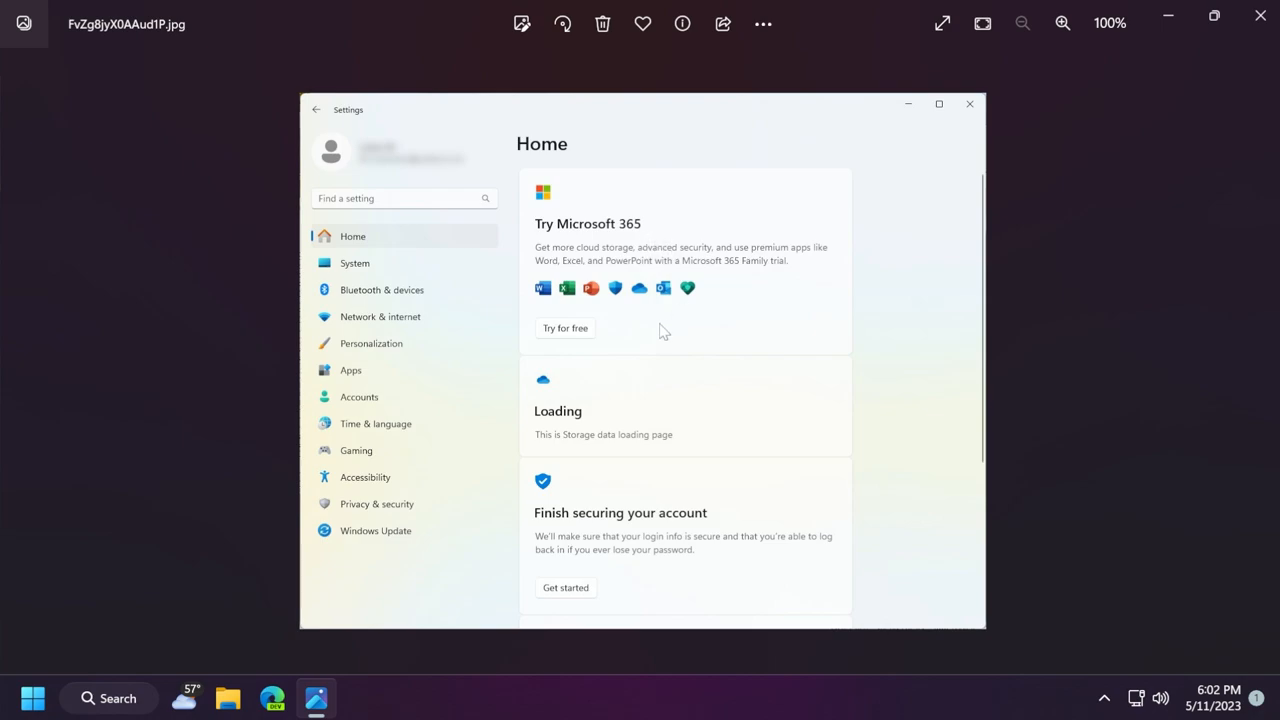
pyautogui.moveTo(658, 328)
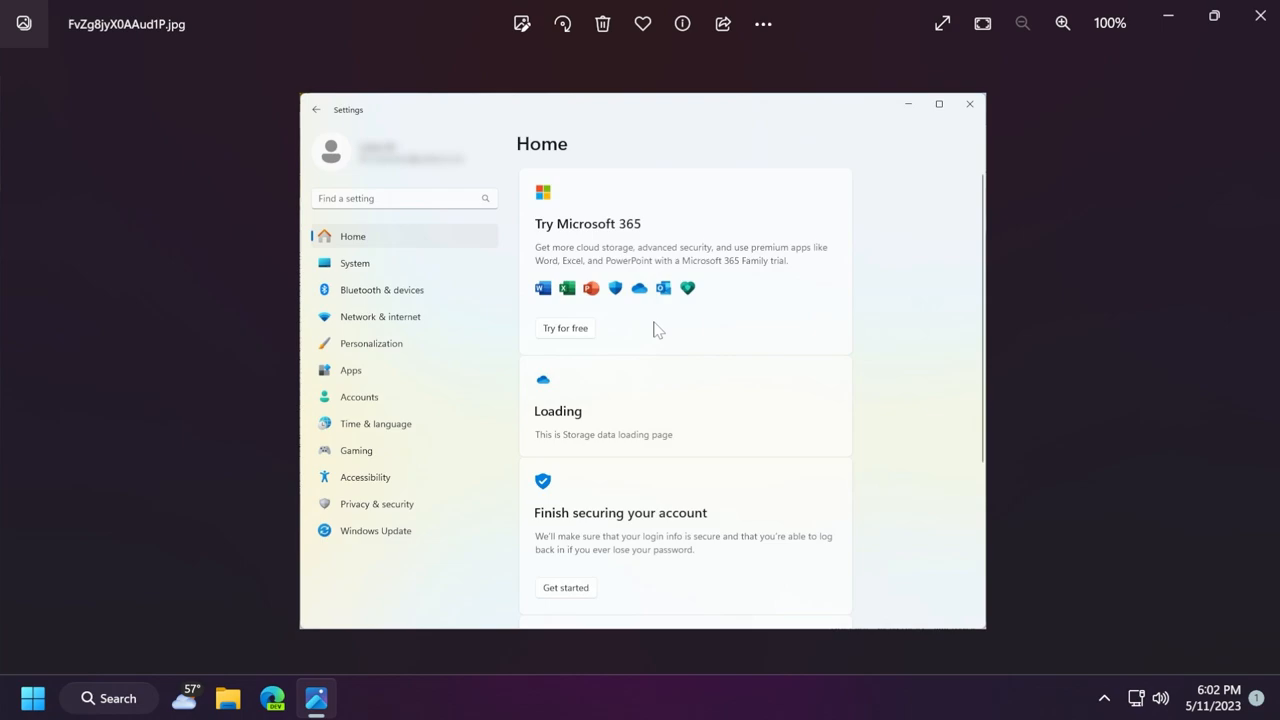
pyautogui.moveTo(584, 234)
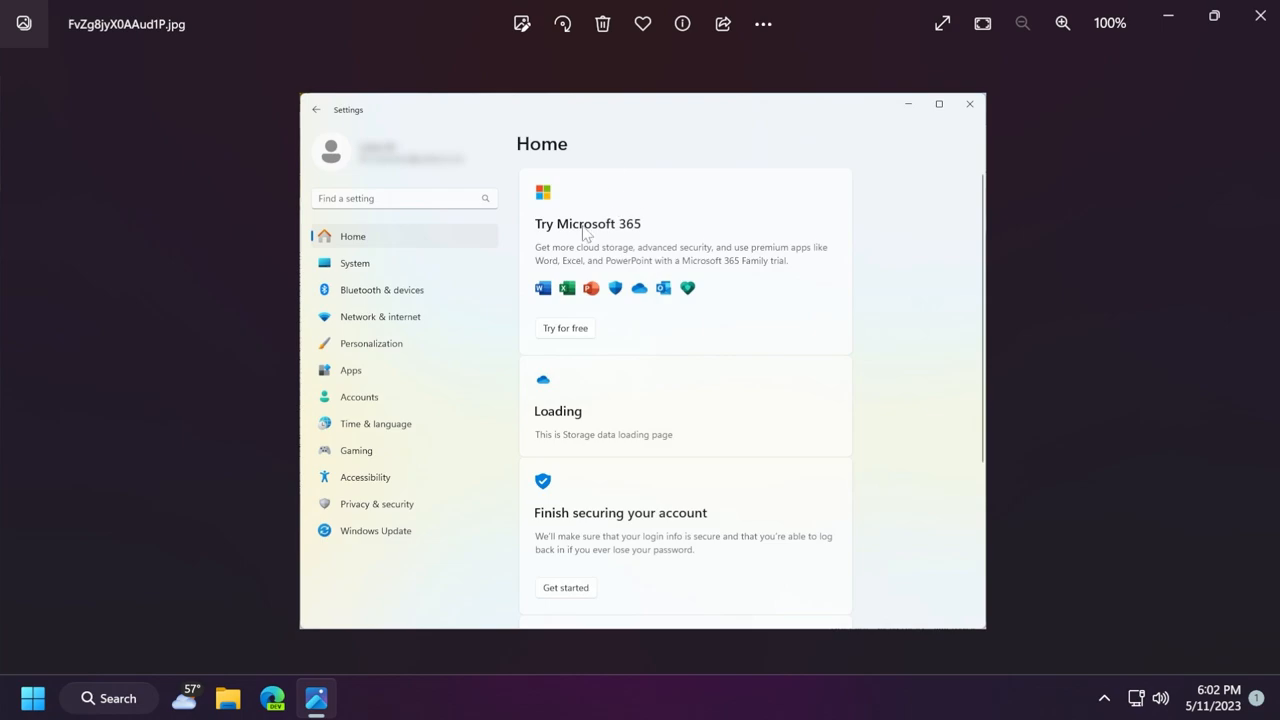
pyautogui.moveTo(596, 452)
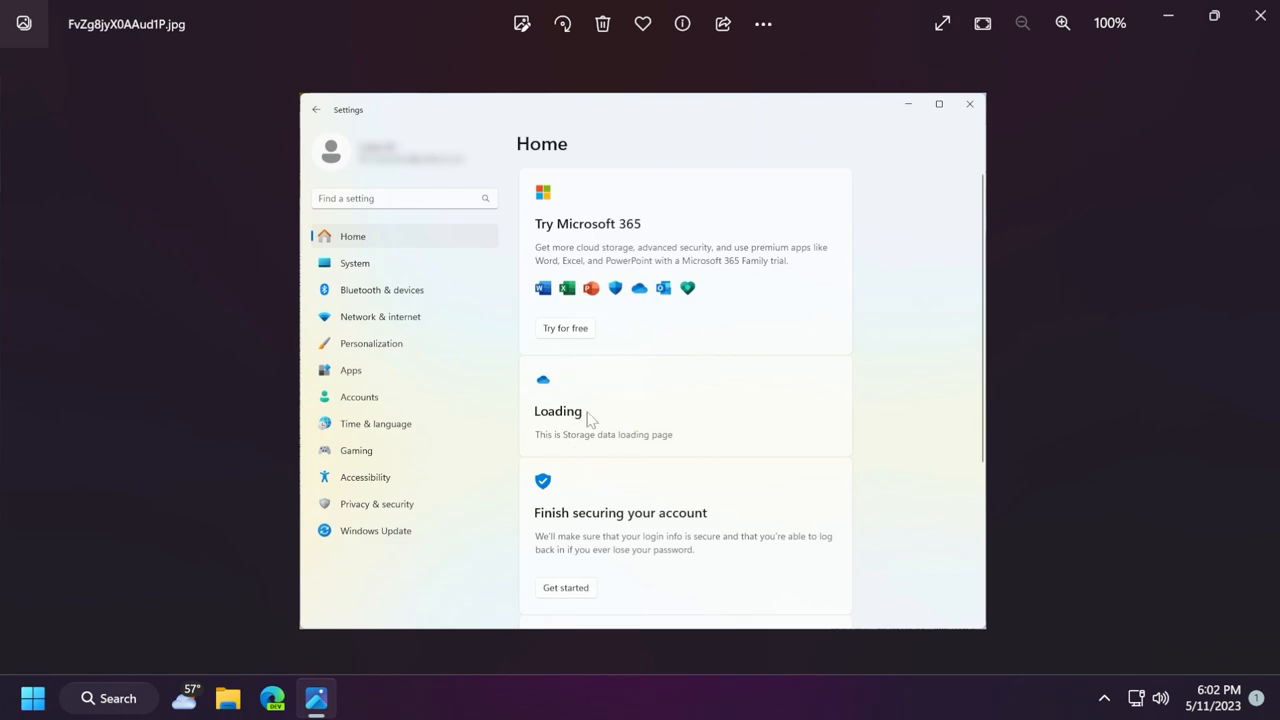
pyautogui.moveTo(570, 528)
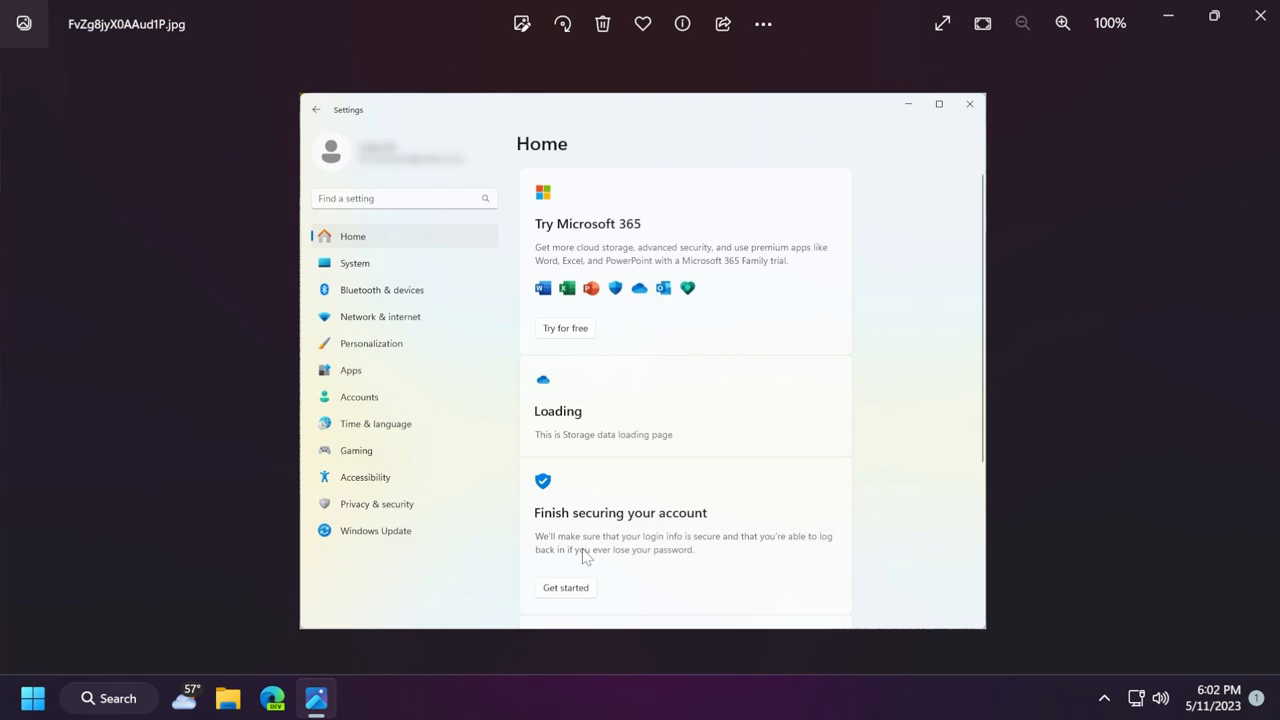
pyautogui.moveTo(738, 554)
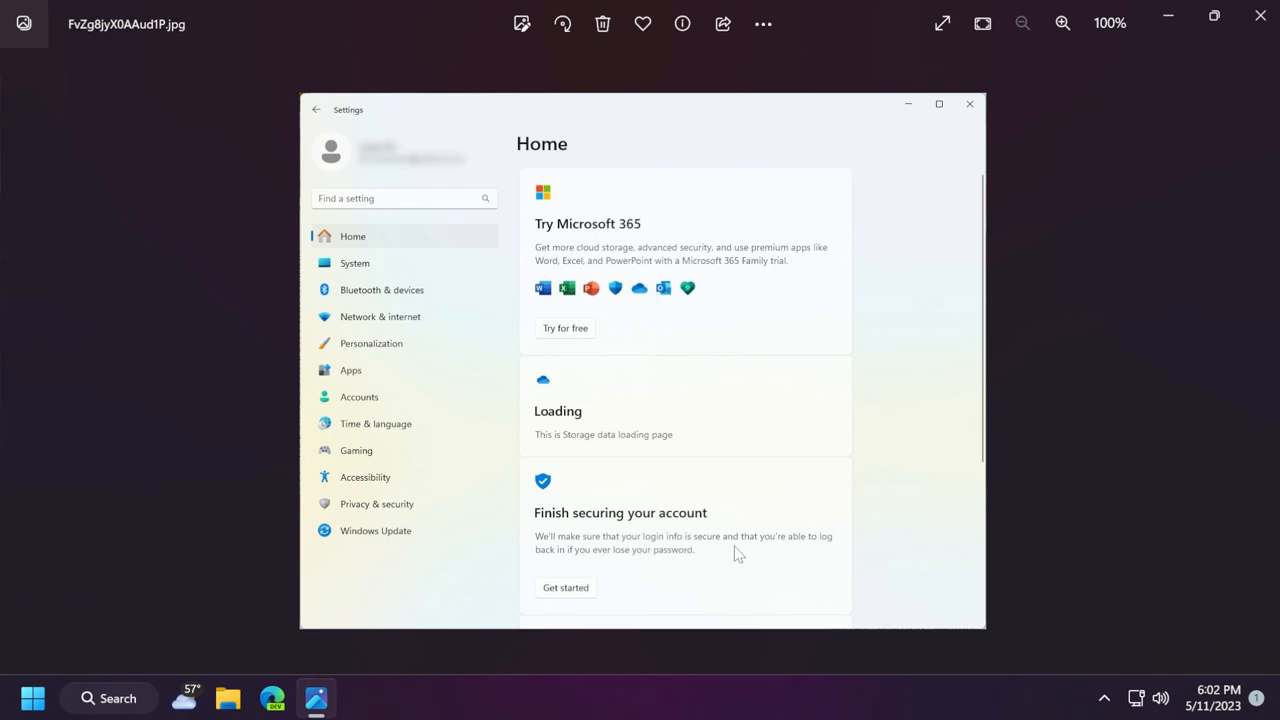
pyautogui.moveTo(632, 564)
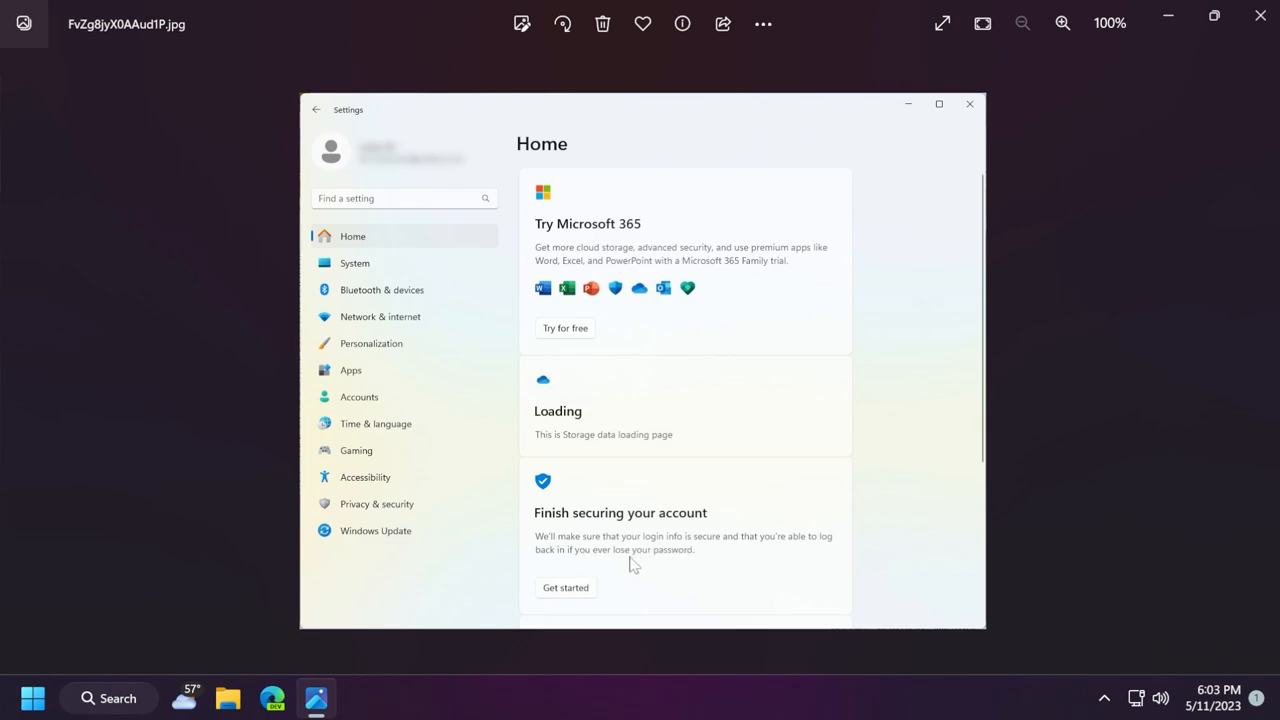
pyautogui.moveTo(658, 564)
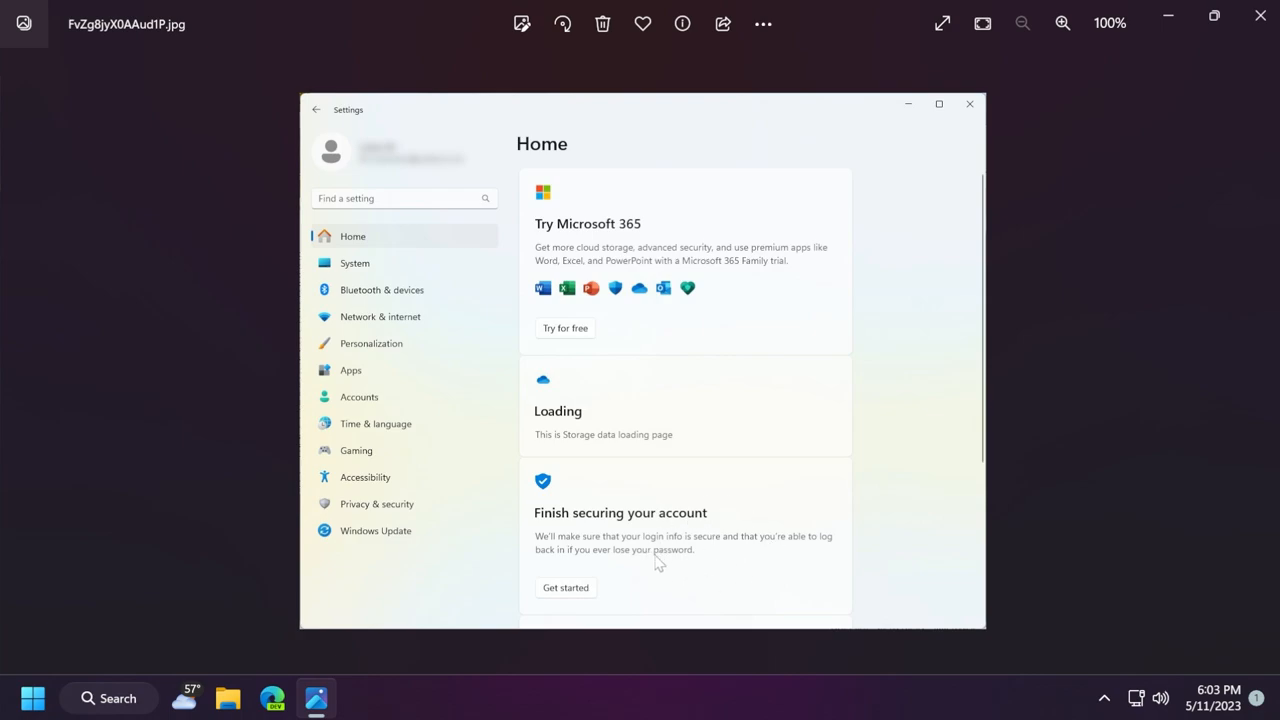
pyautogui.moveTo(636, 576)
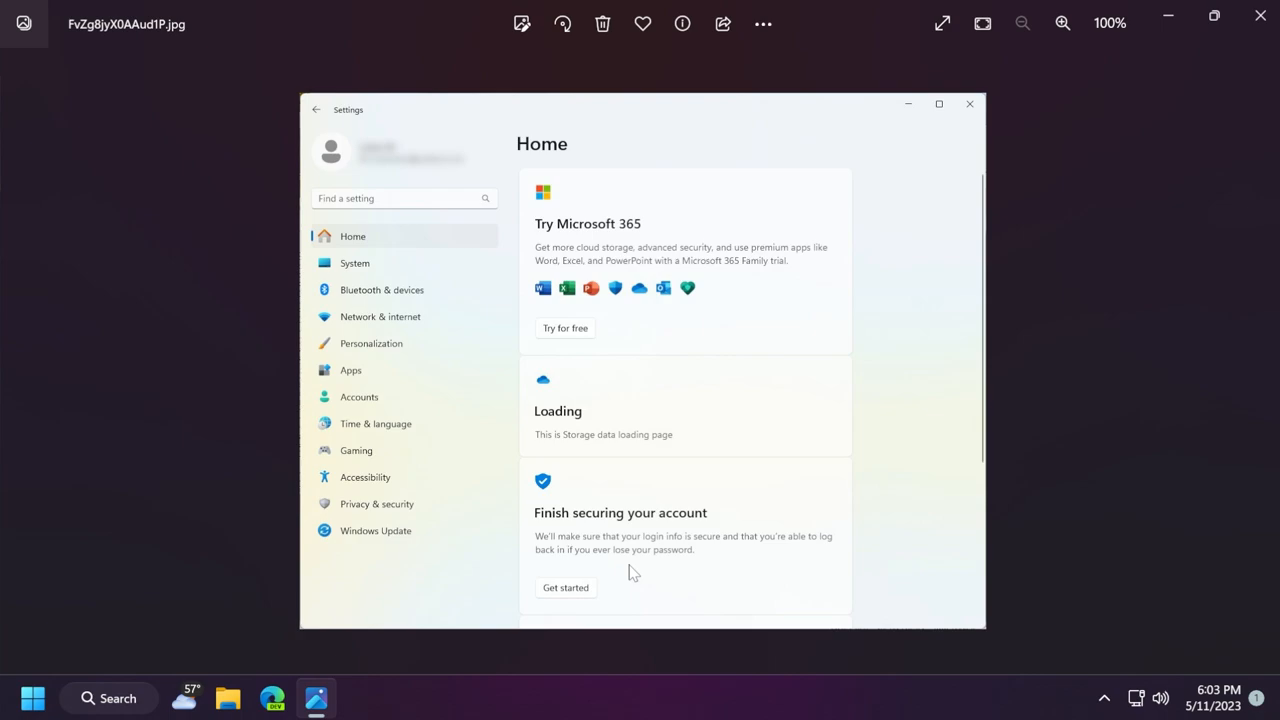
pyautogui.moveTo(640, 540)
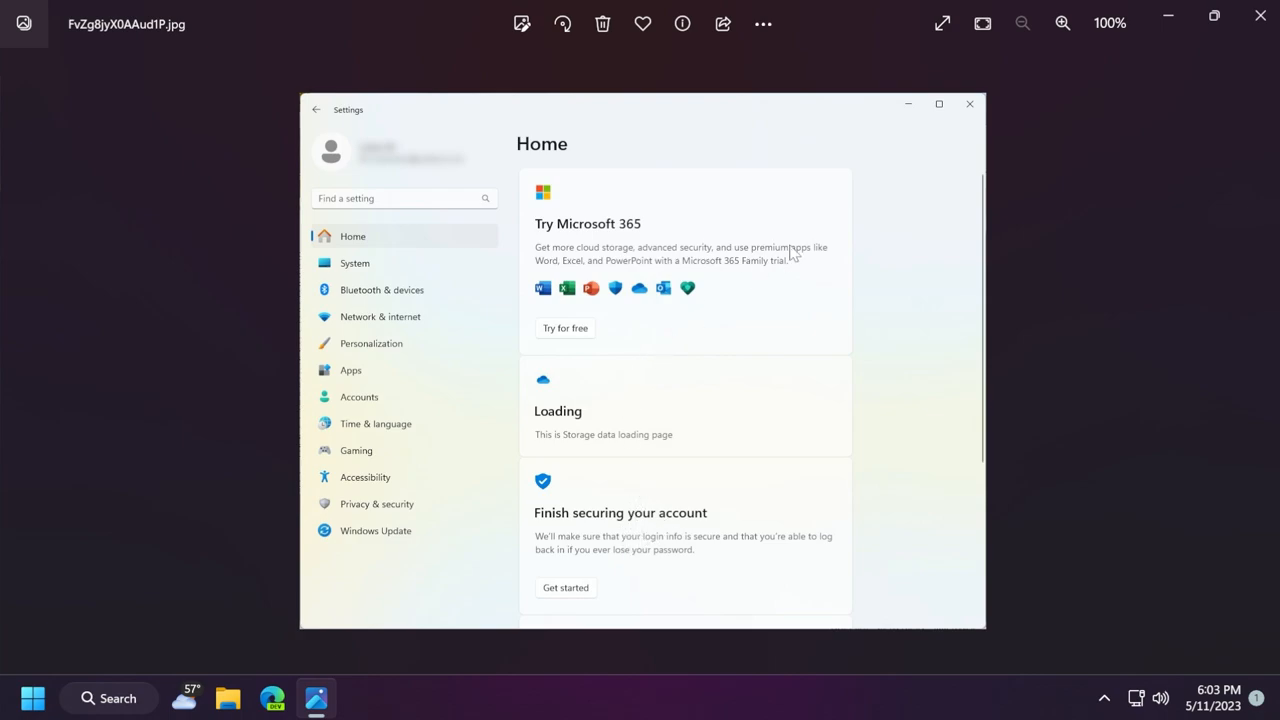
pyautogui.moveTo(512, 196)
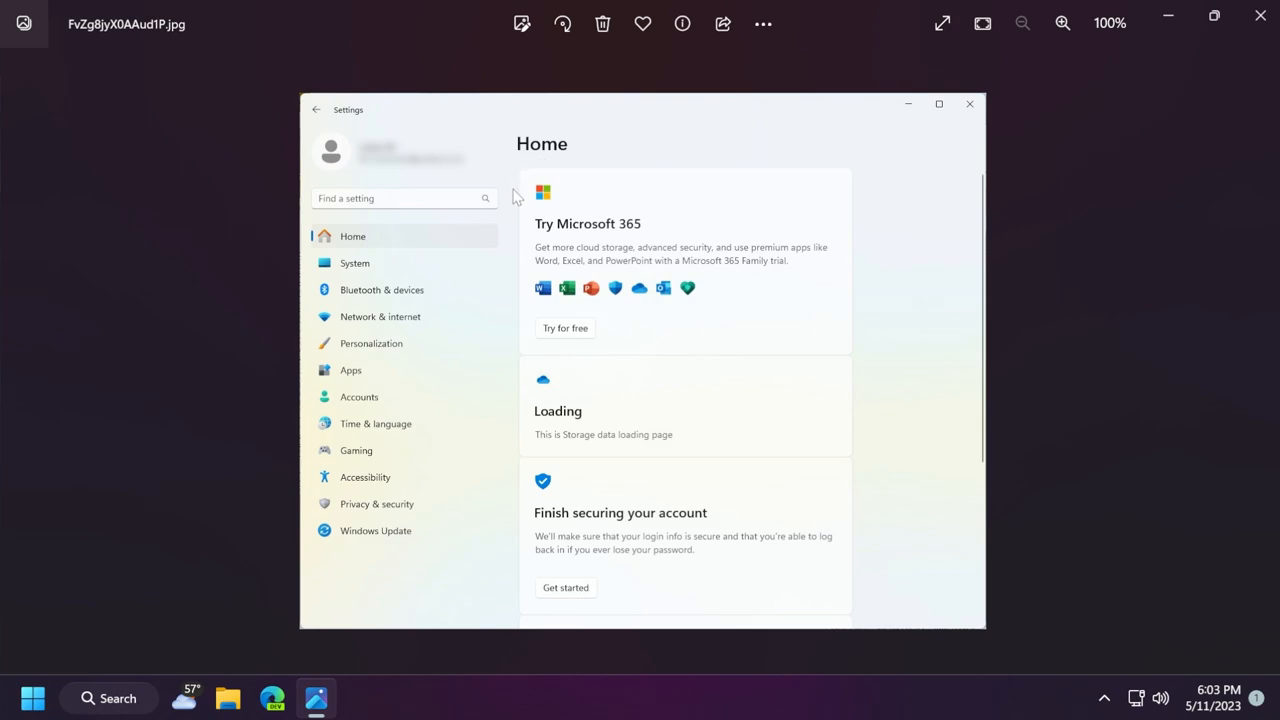
pyautogui.moveTo(862, 374)
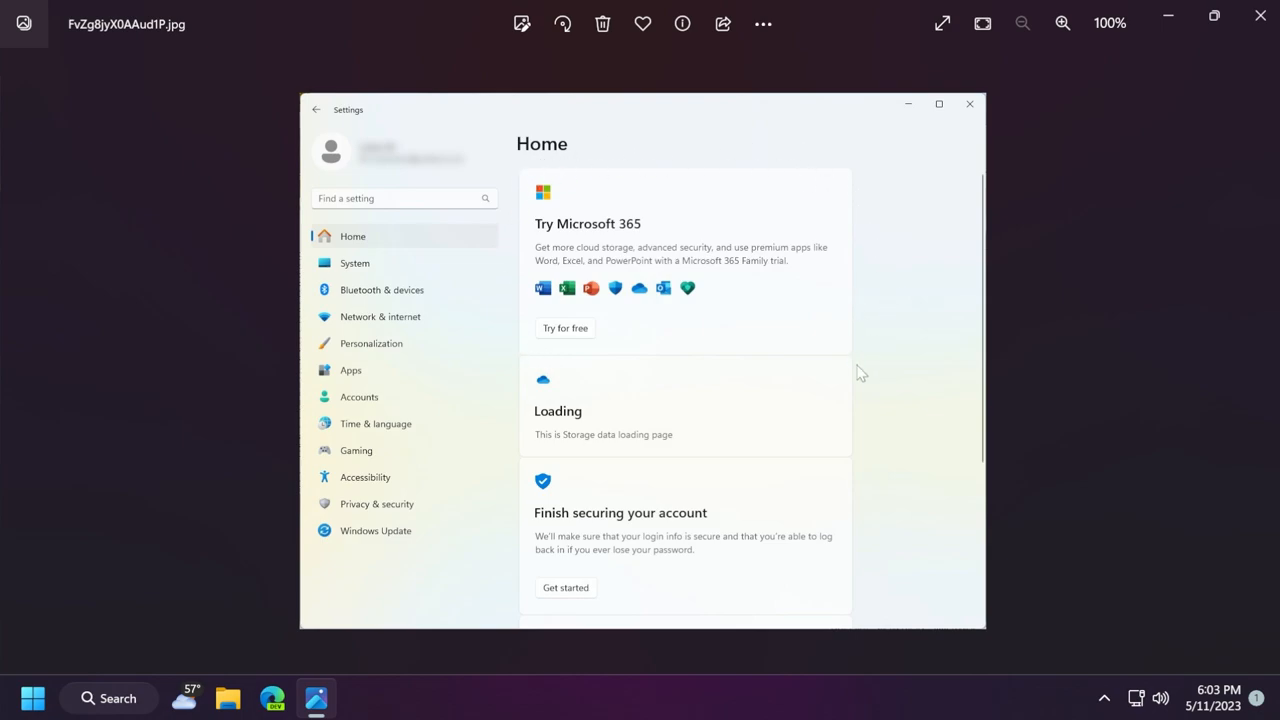
pyautogui.moveTo(520, 402)
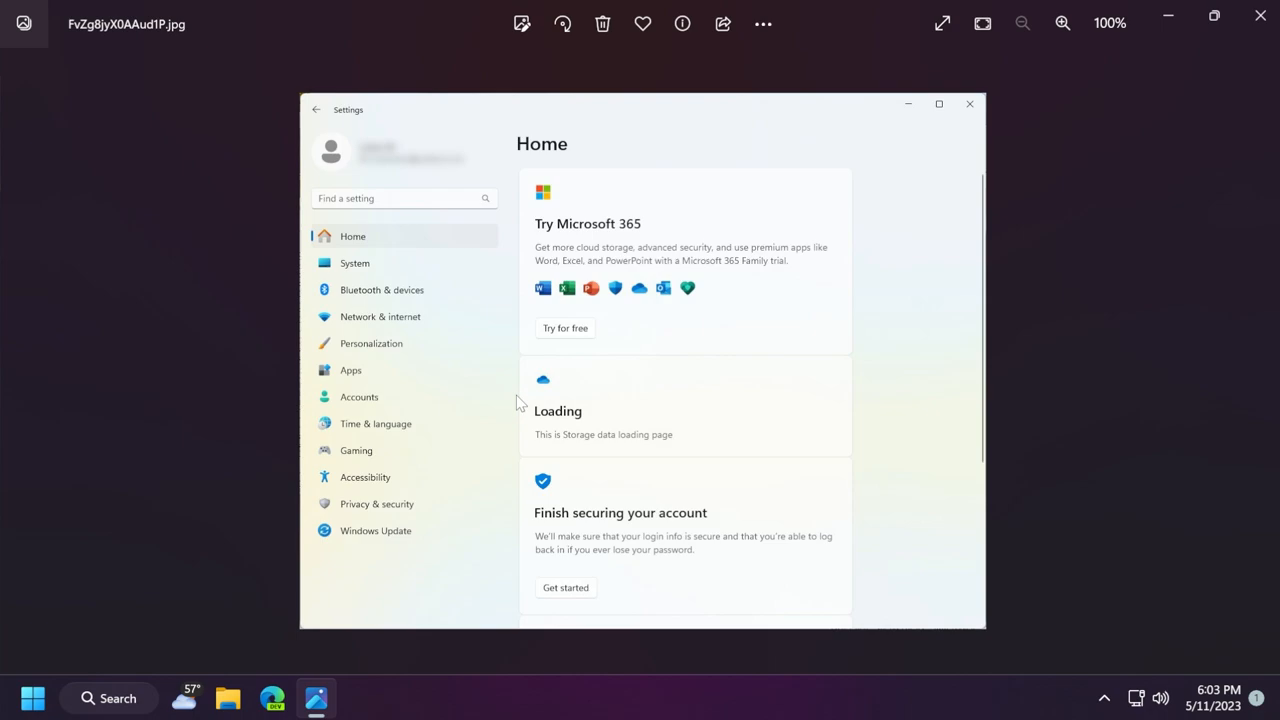
pyautogui.moveTo(804, 408)
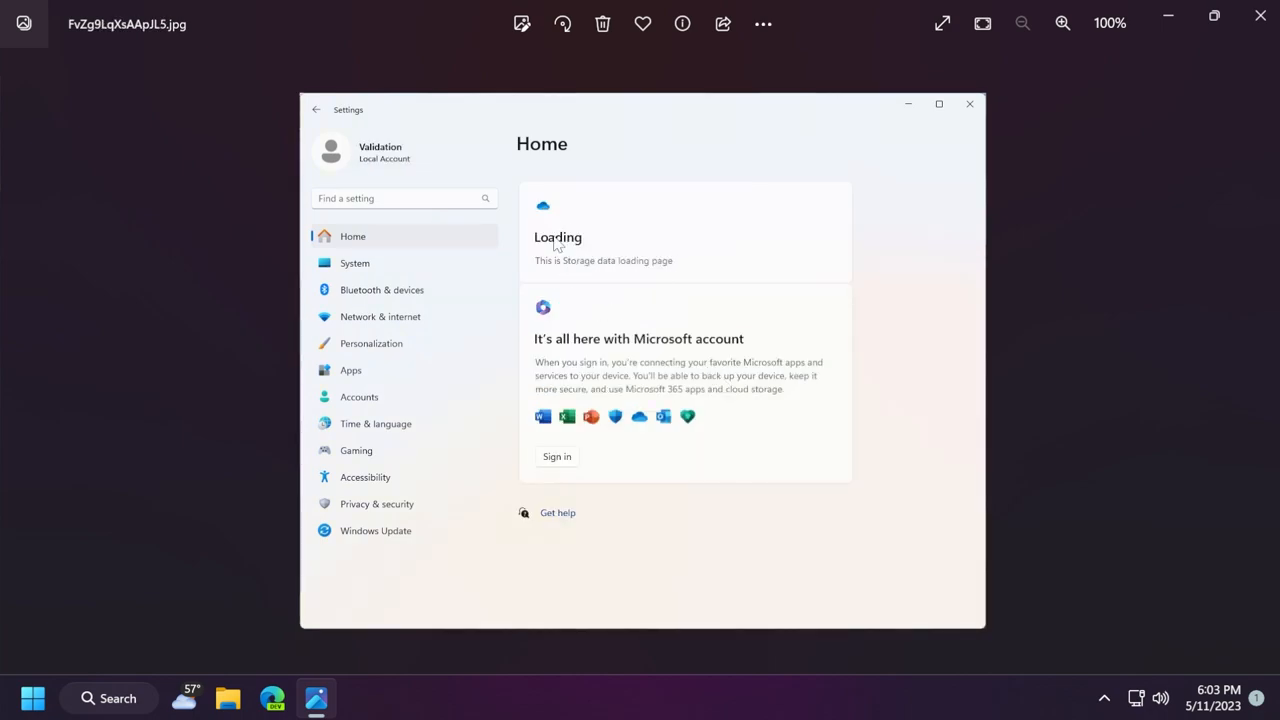
pyautogui.moveTo(564, 358)
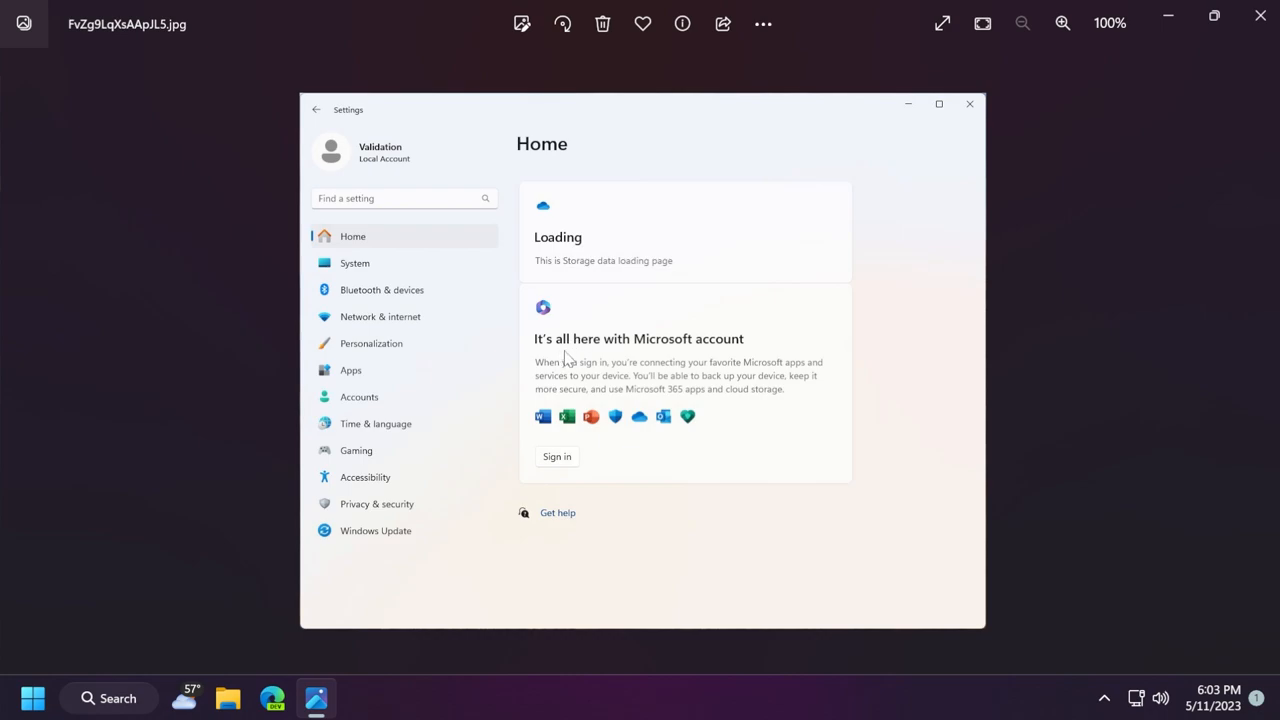
pyautogui.moveTo(650, 358)
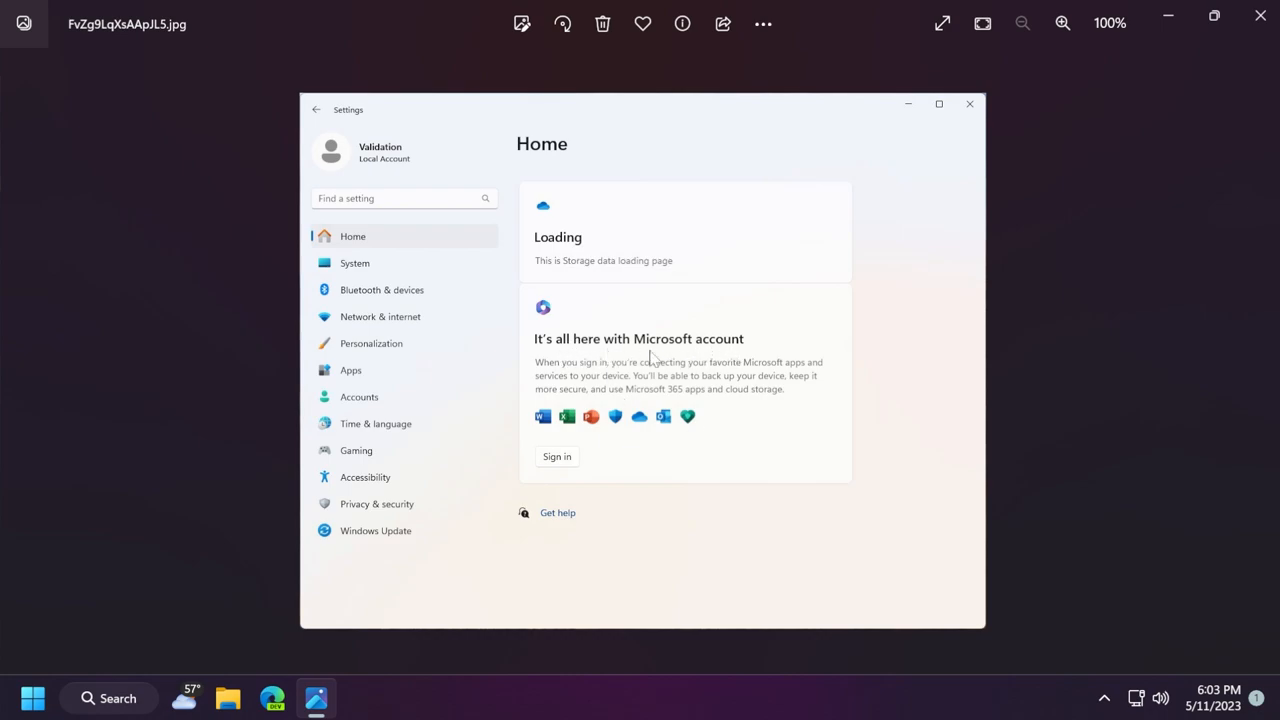
pyautogui.moveTo(620, 418)
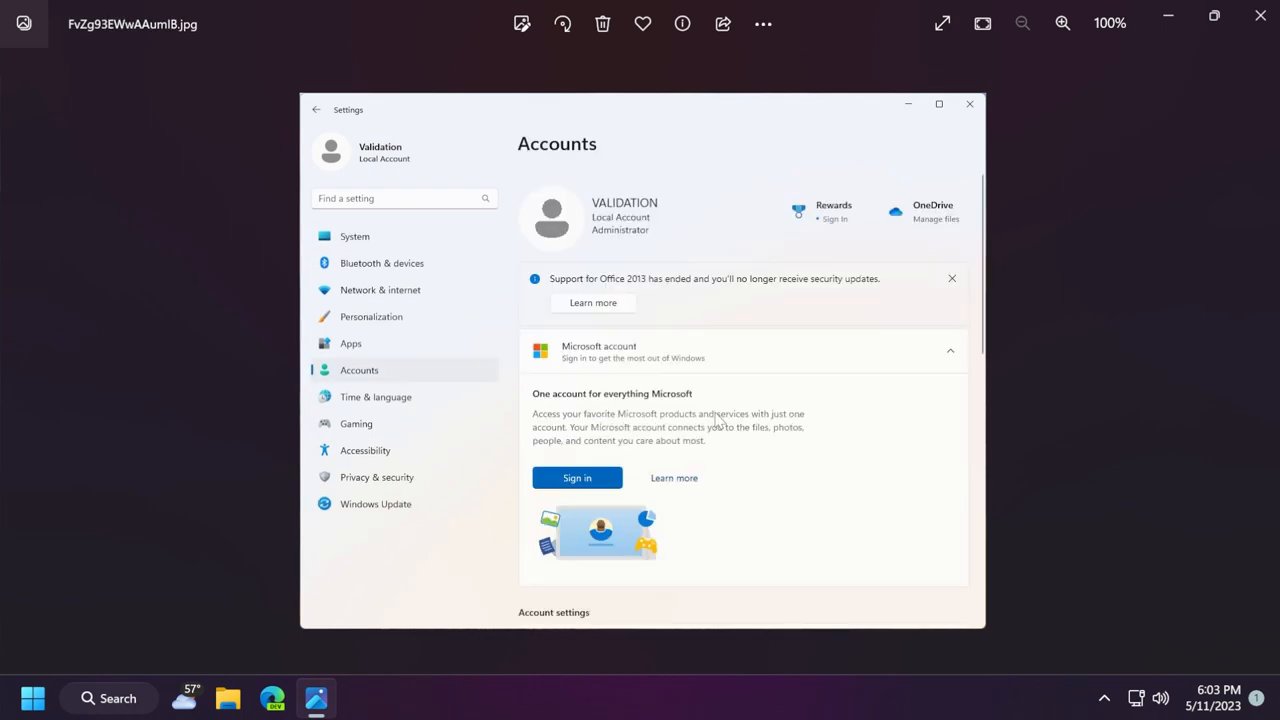
pyautogui.moveTo(584, 300)
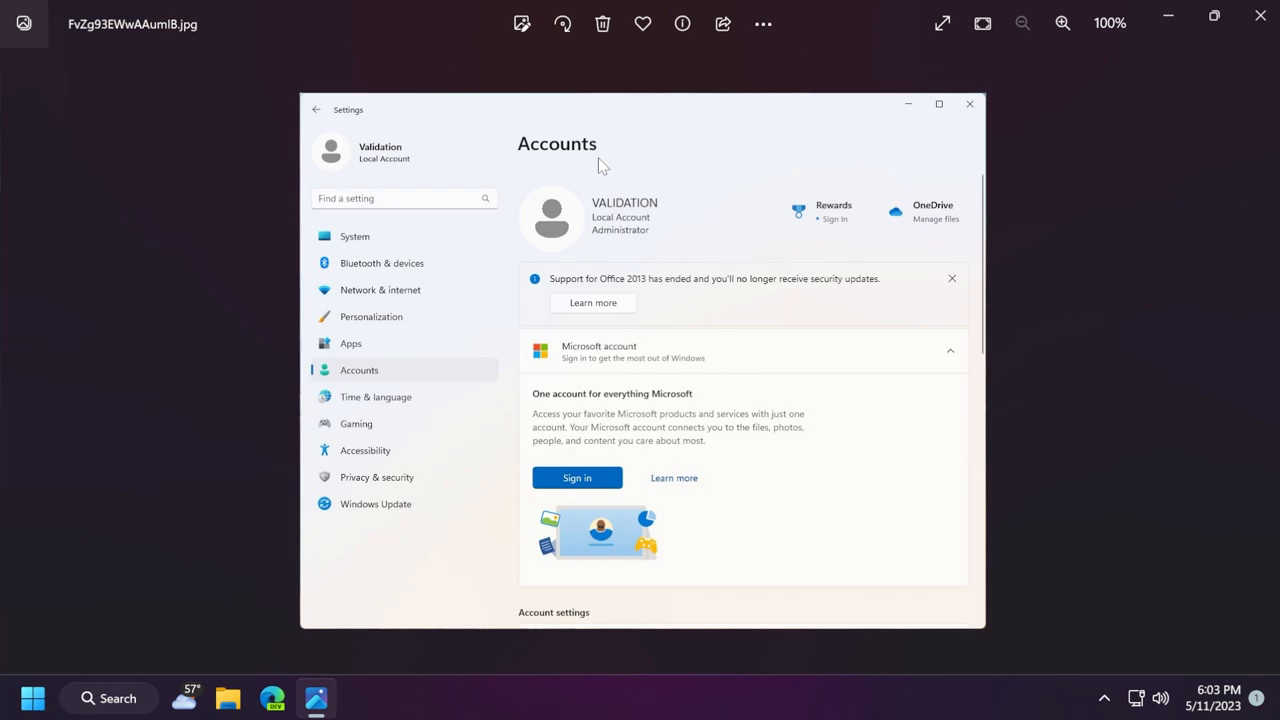
pyautogui.moveTo(684, 304)
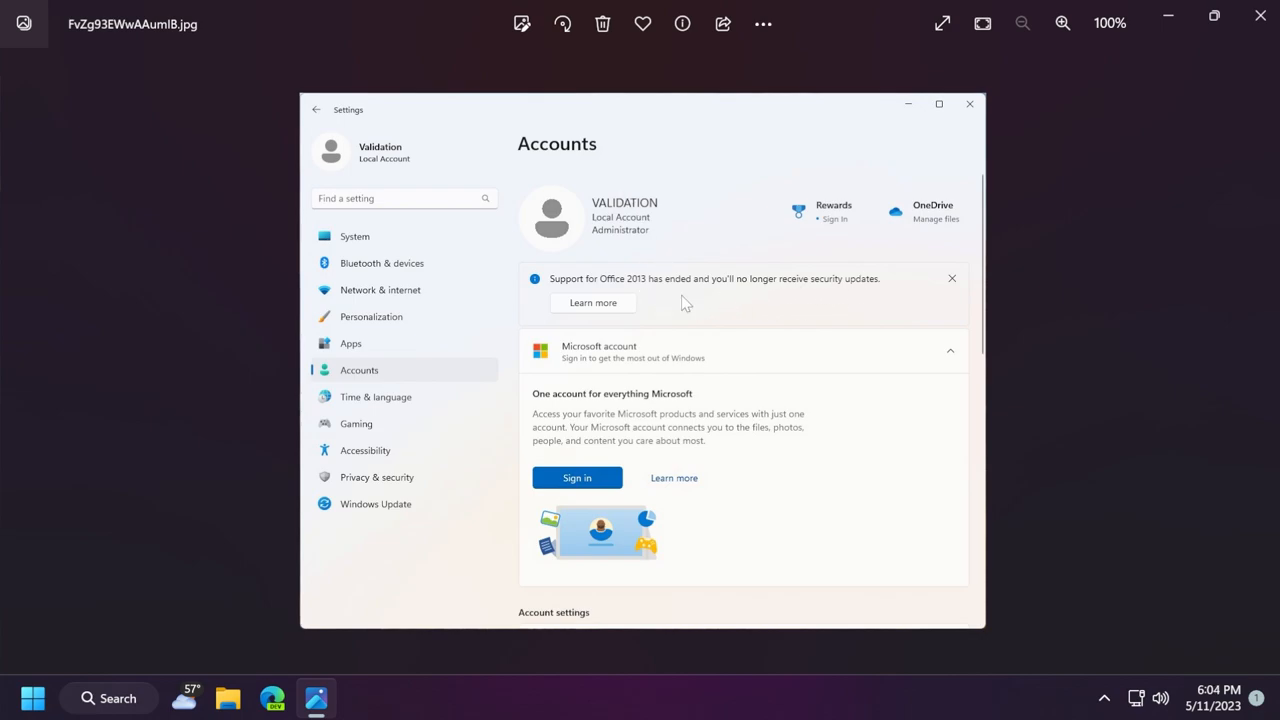
pyautogui.moveTo(644, 292)
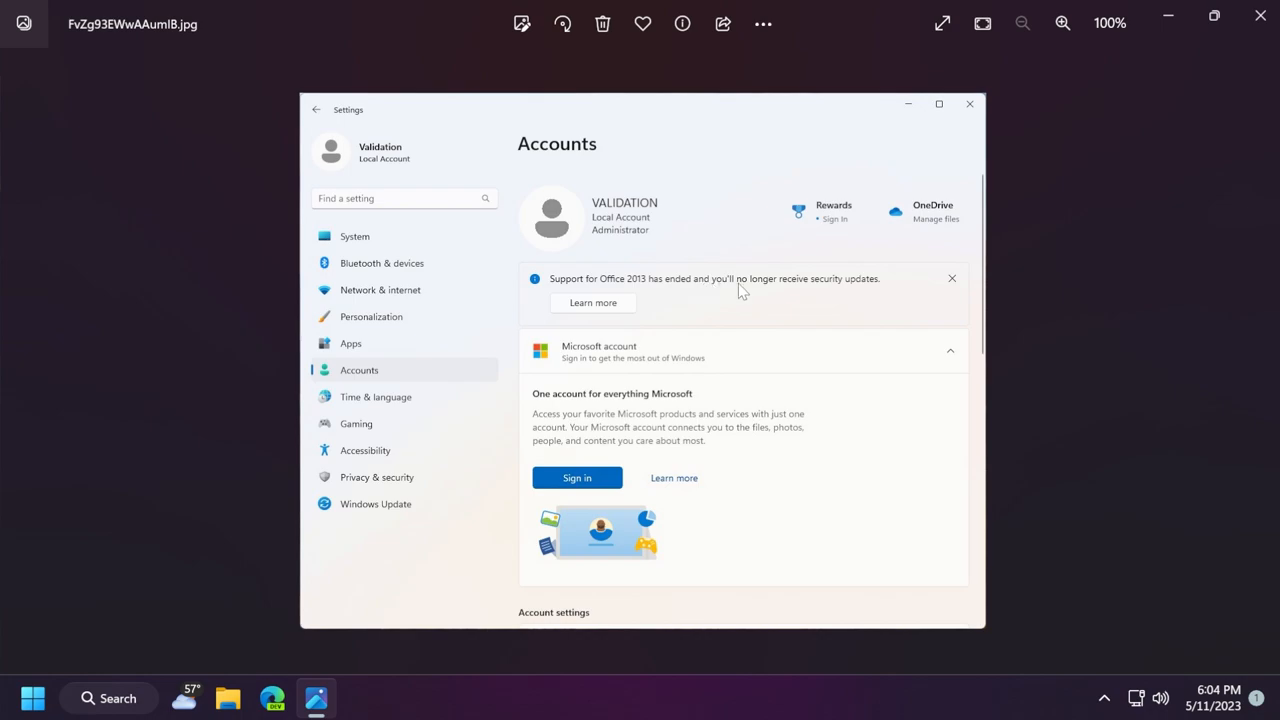
pyautogui.moveTo(584, 316)
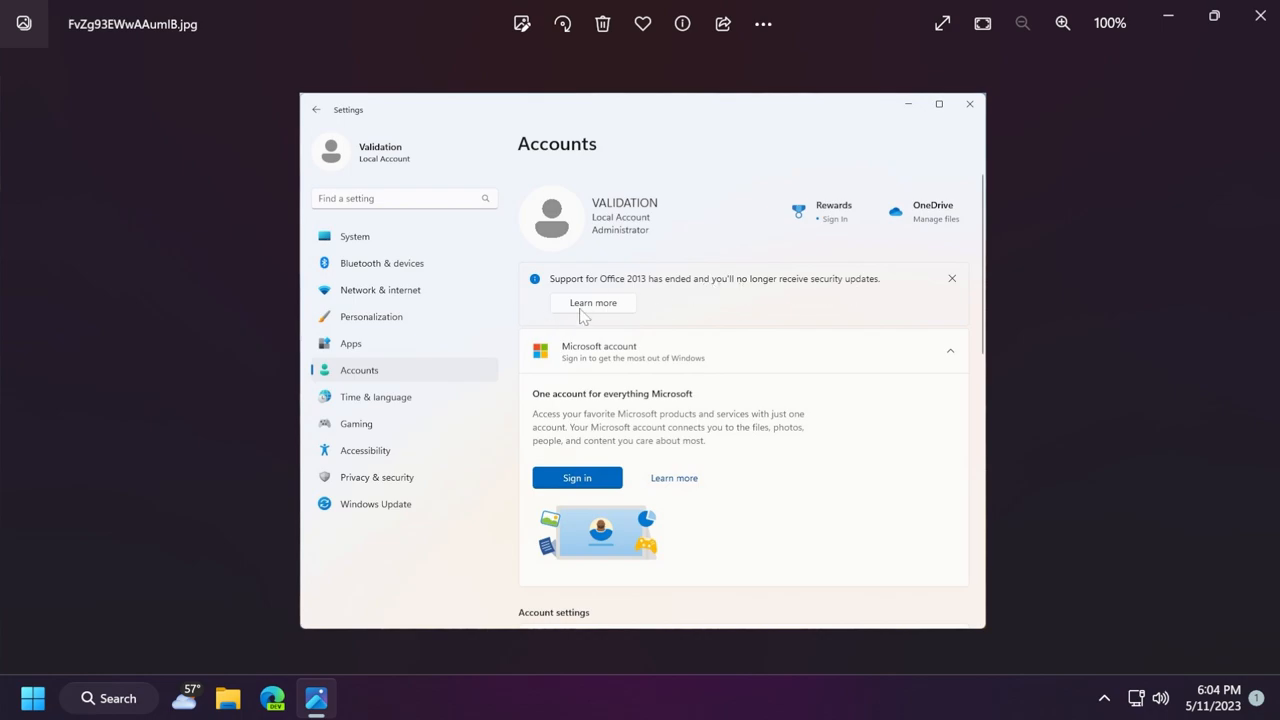
pyautogui.moveTo(650, 408)
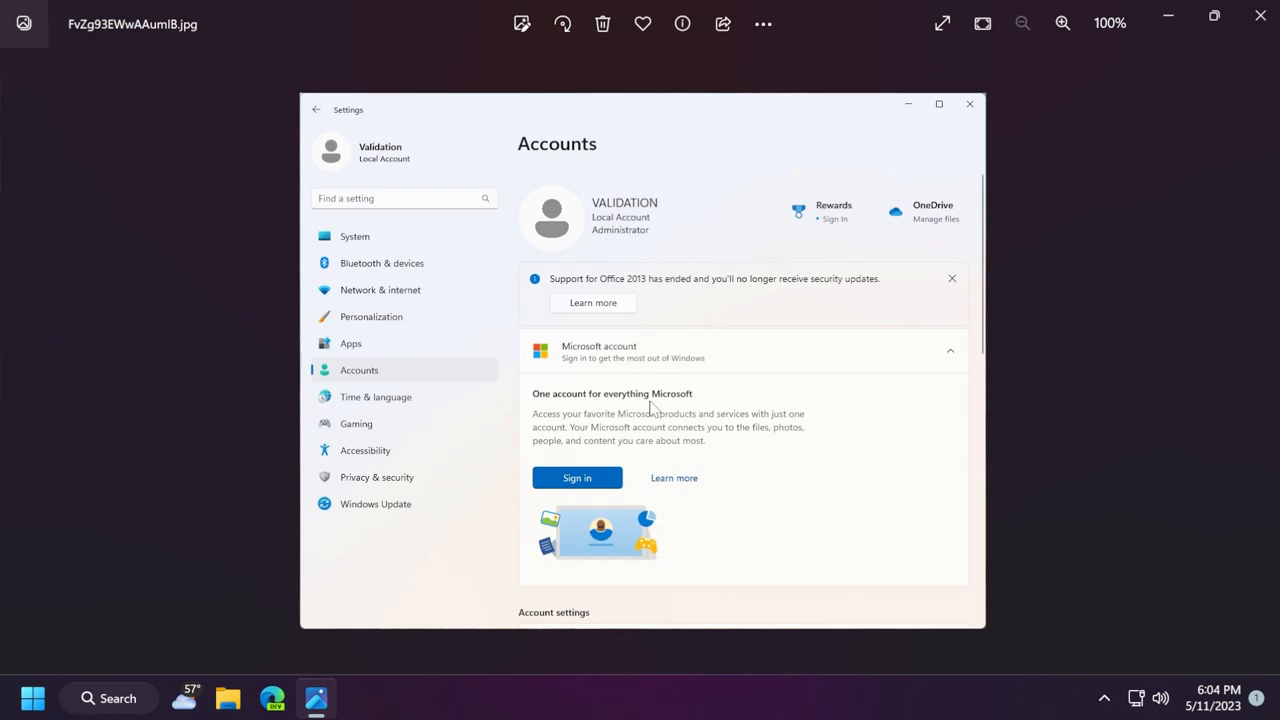
pyautogui.moveTo(678, 408)
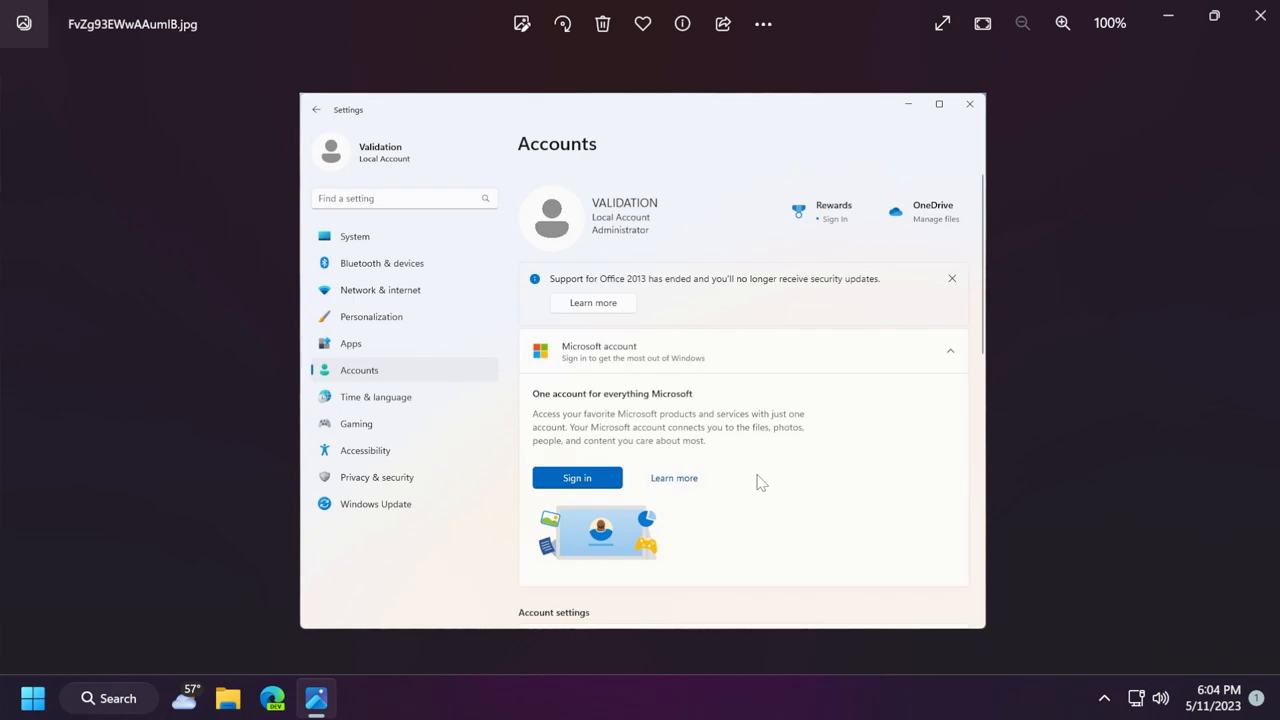
pyautogui.moveTo(748, 390)
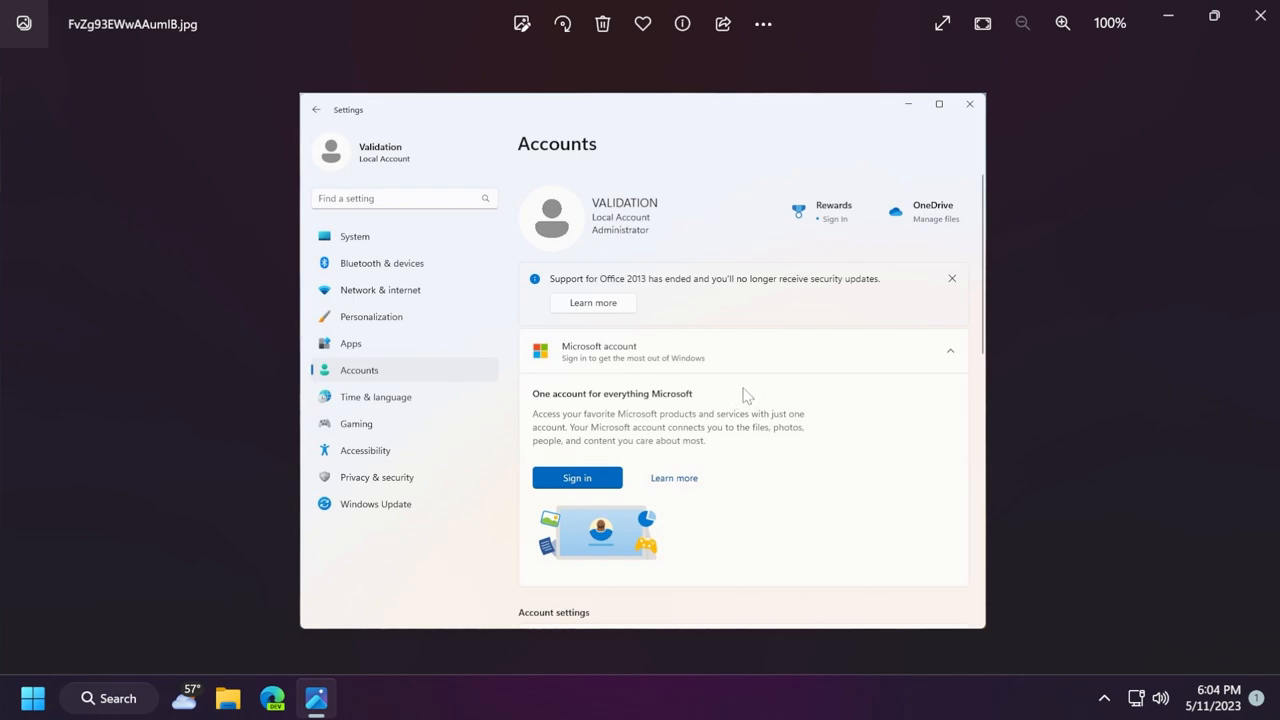
pyautogui.moveTo(752, 392)
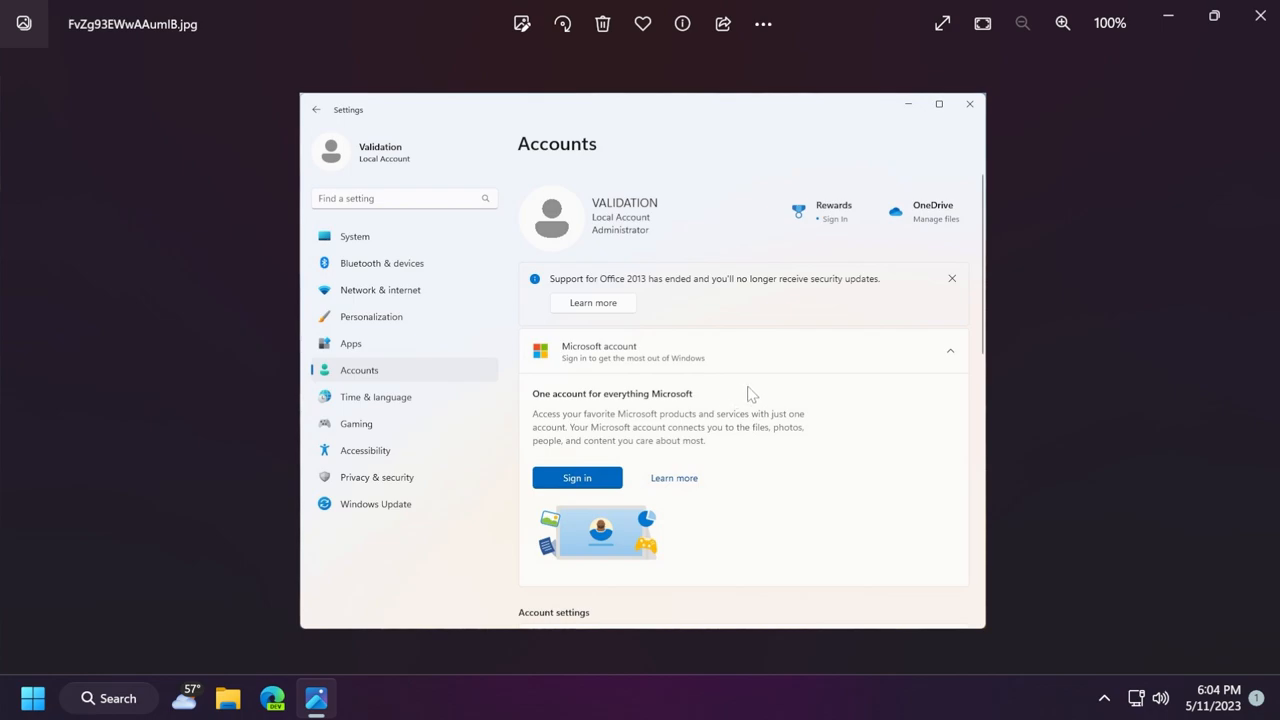
pyautogui.moveTo(1268, 362)
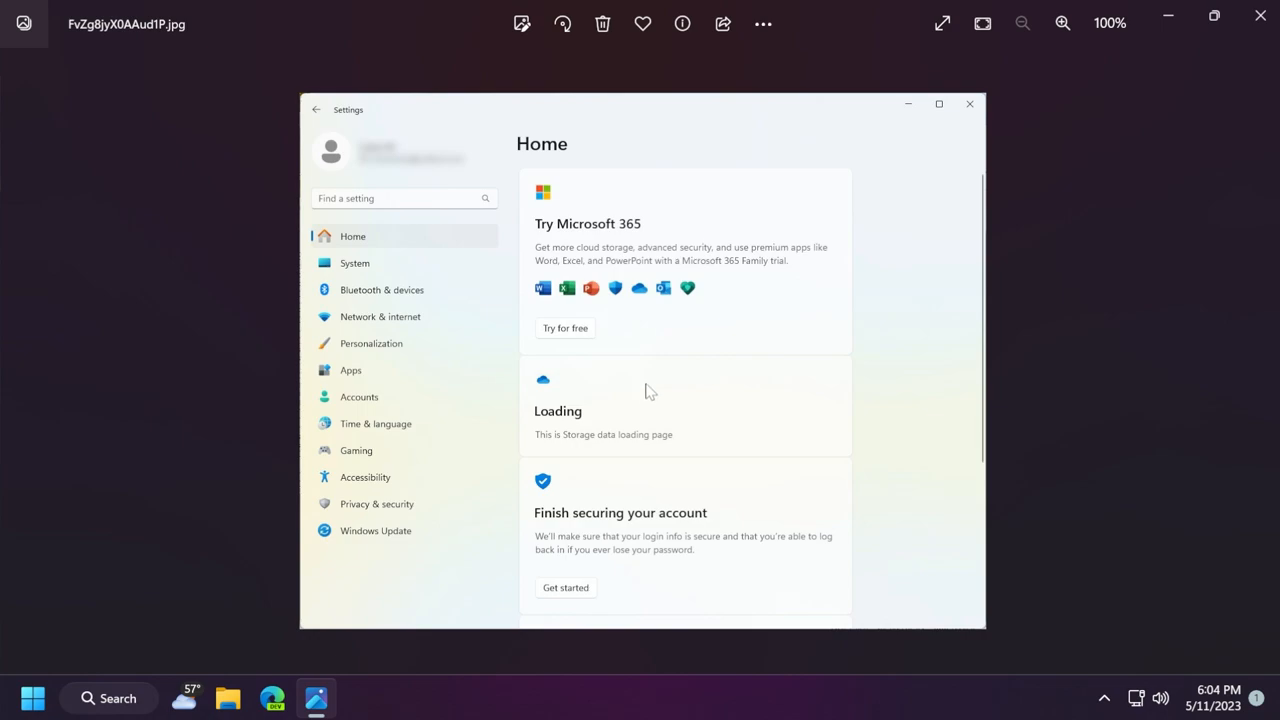
pyautogui.moveTo(640, 384)
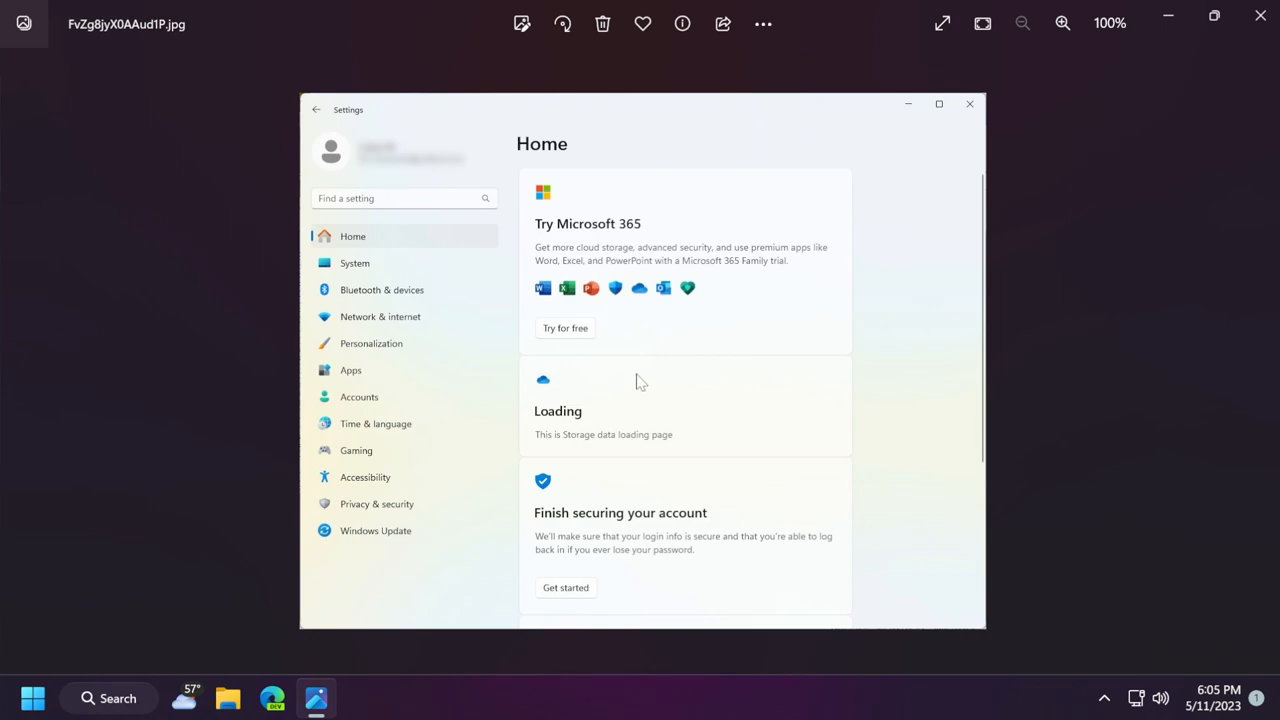
pyautogui.moveTo(648, 376)
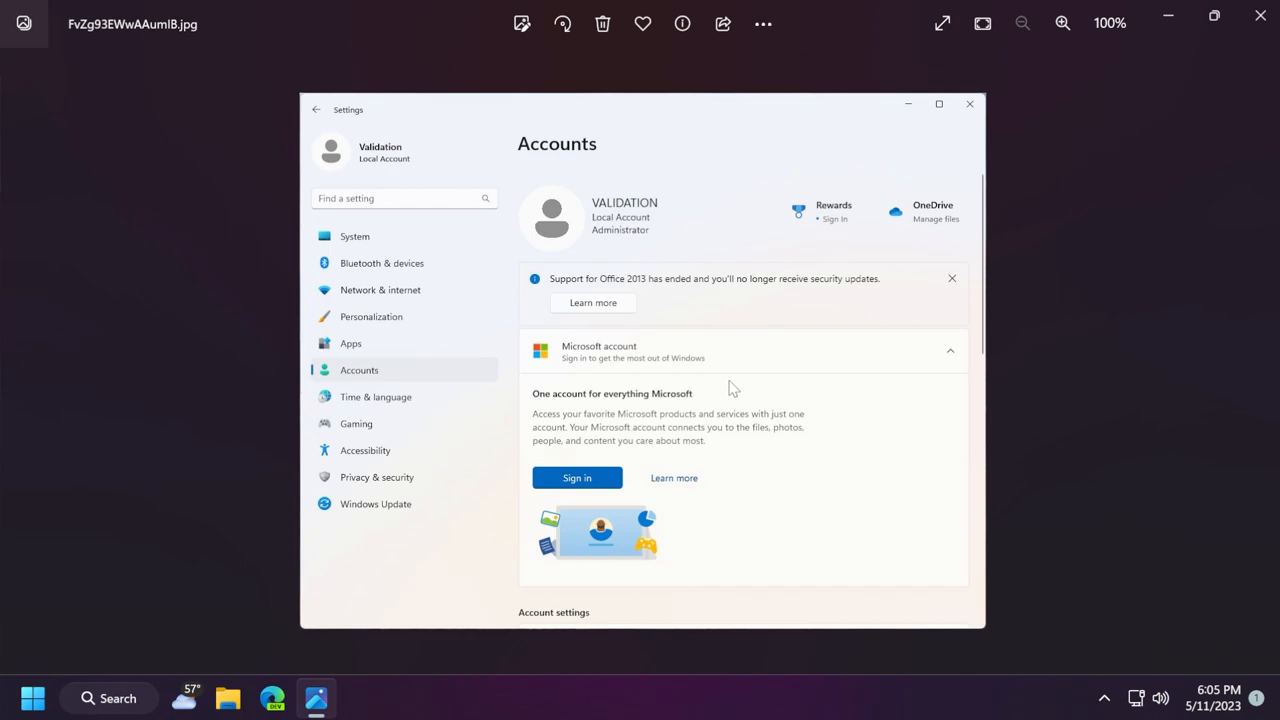
pyautogui.moveTo(740, 392)
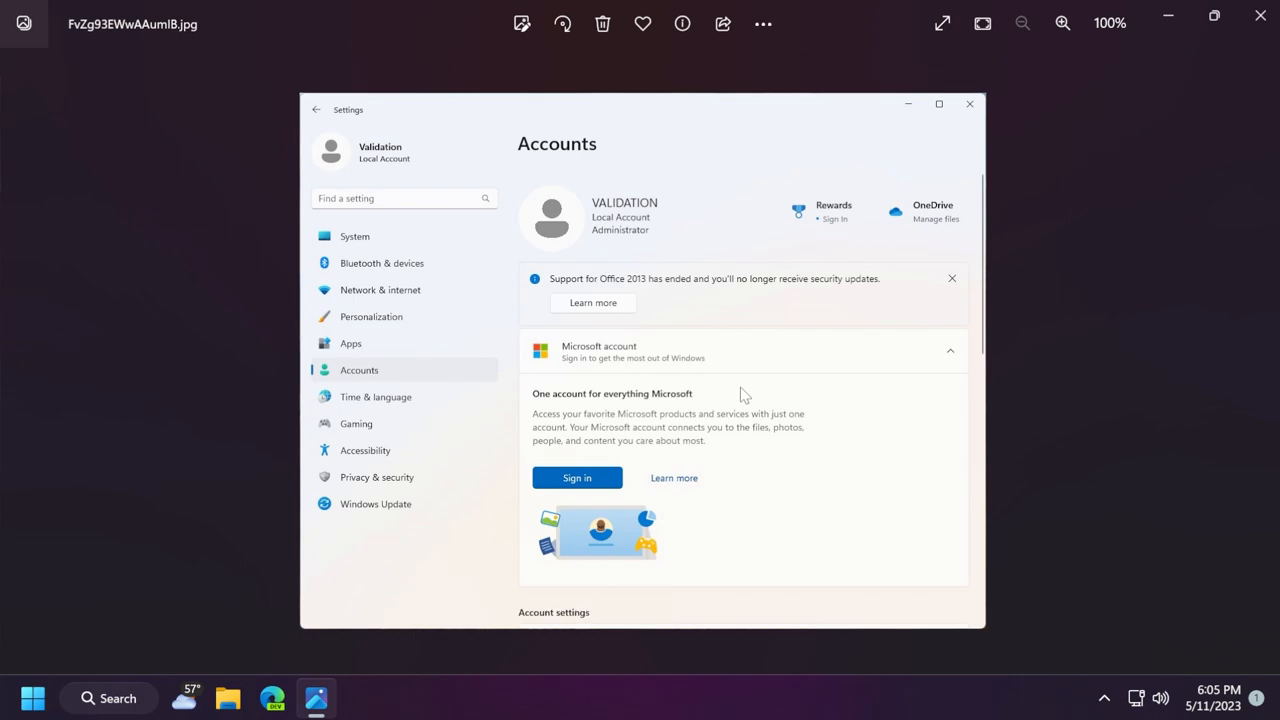
pyautogui.moveTo(690, 478)
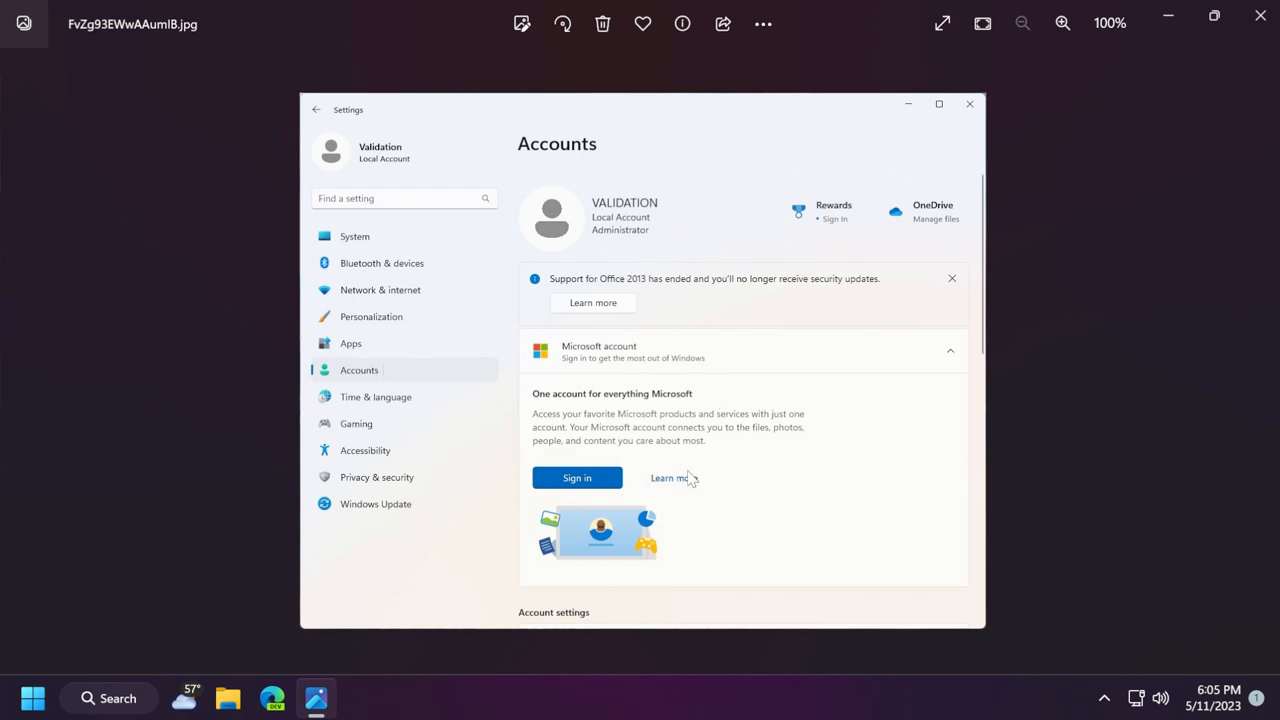
pyautogui.moveTo(776, 384)
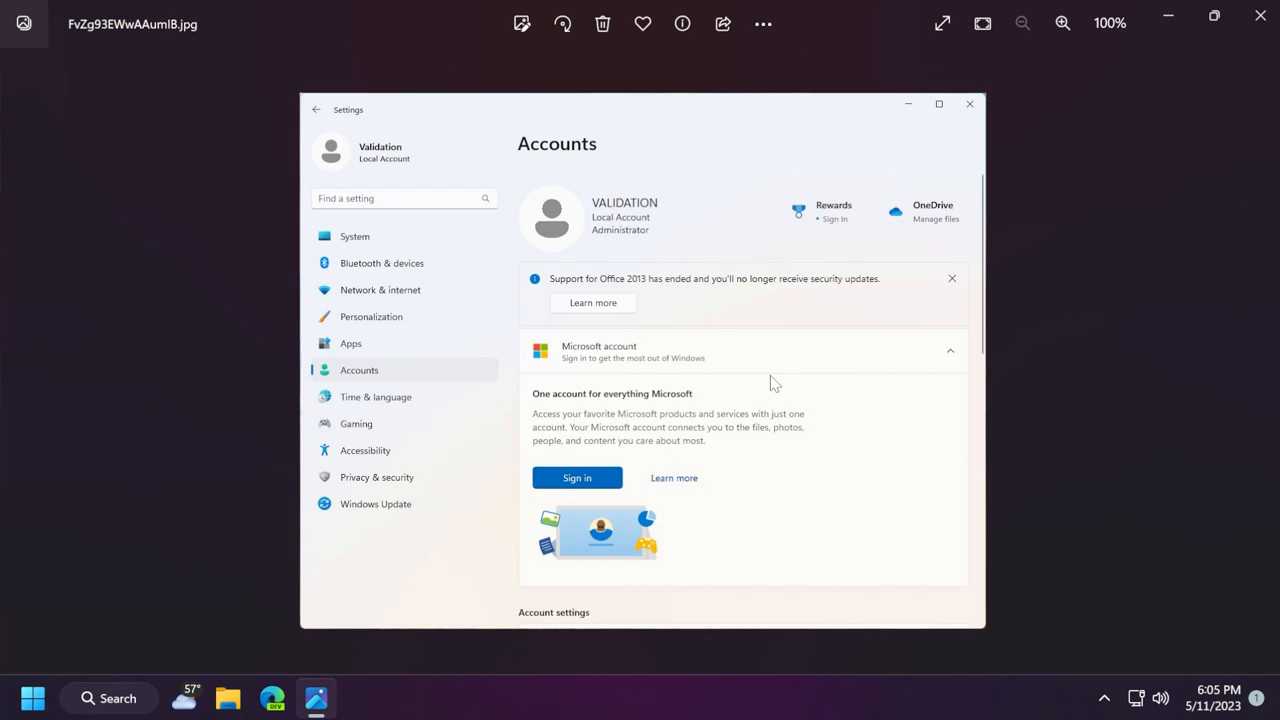
pyautogui.moveTo(738, 412)
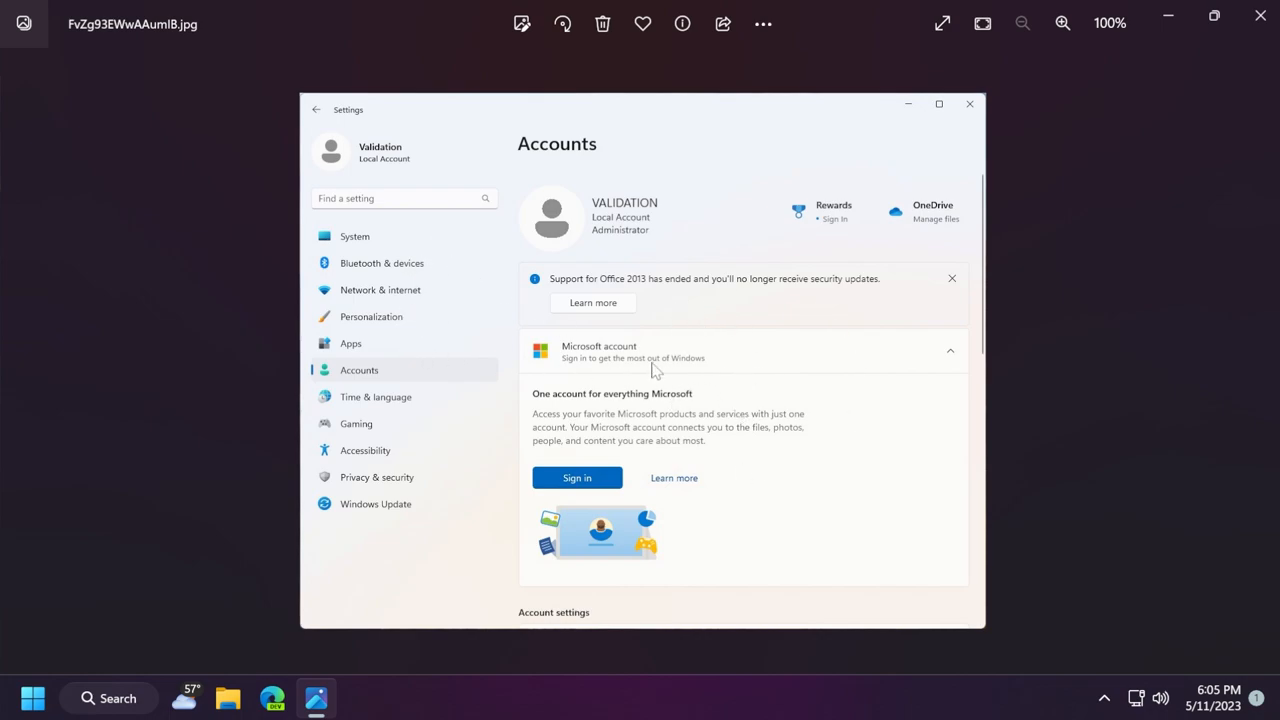
pyautogui.moveTo(730, 392)
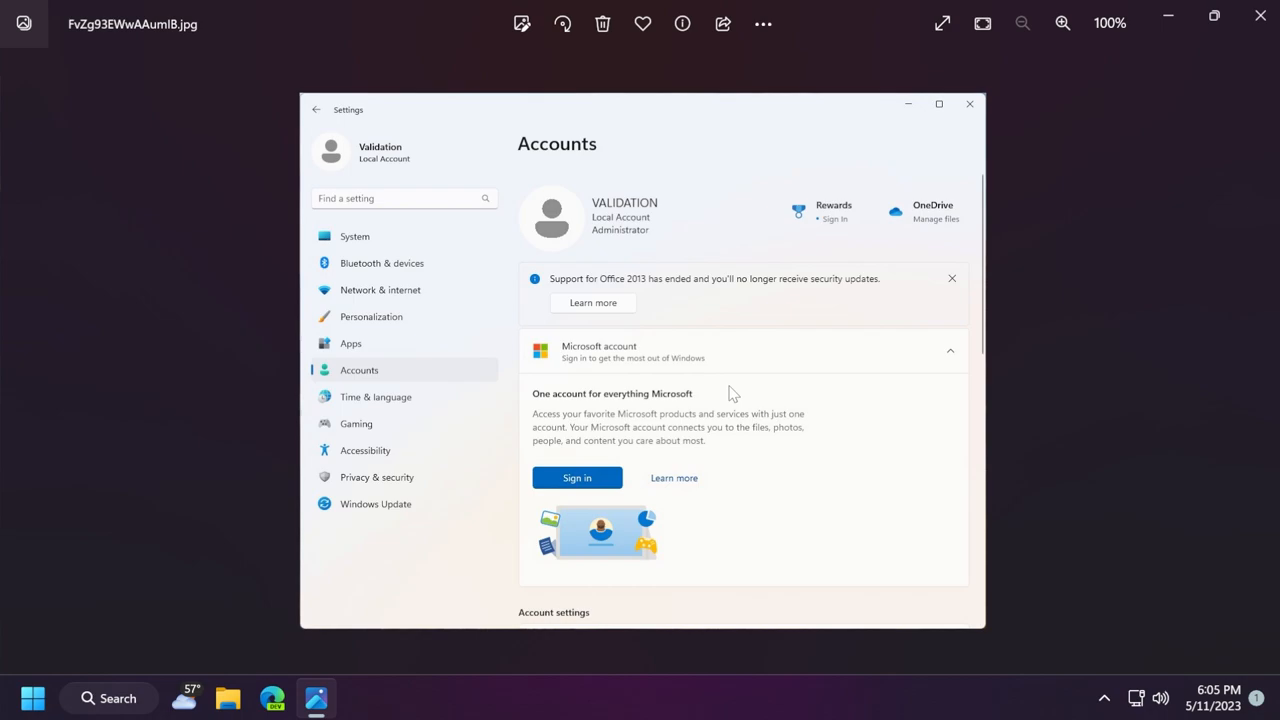
pyautogui.moveTo(676, 398)
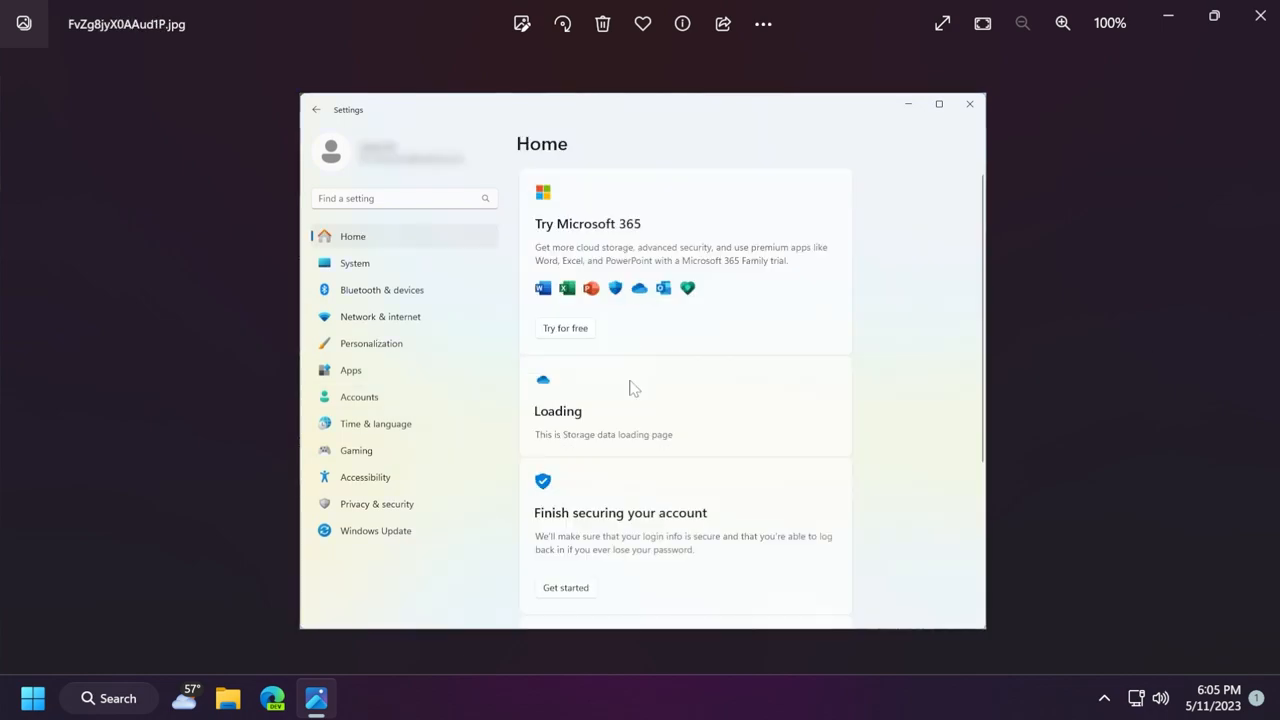
pyautogui.moveTo(636, 390)
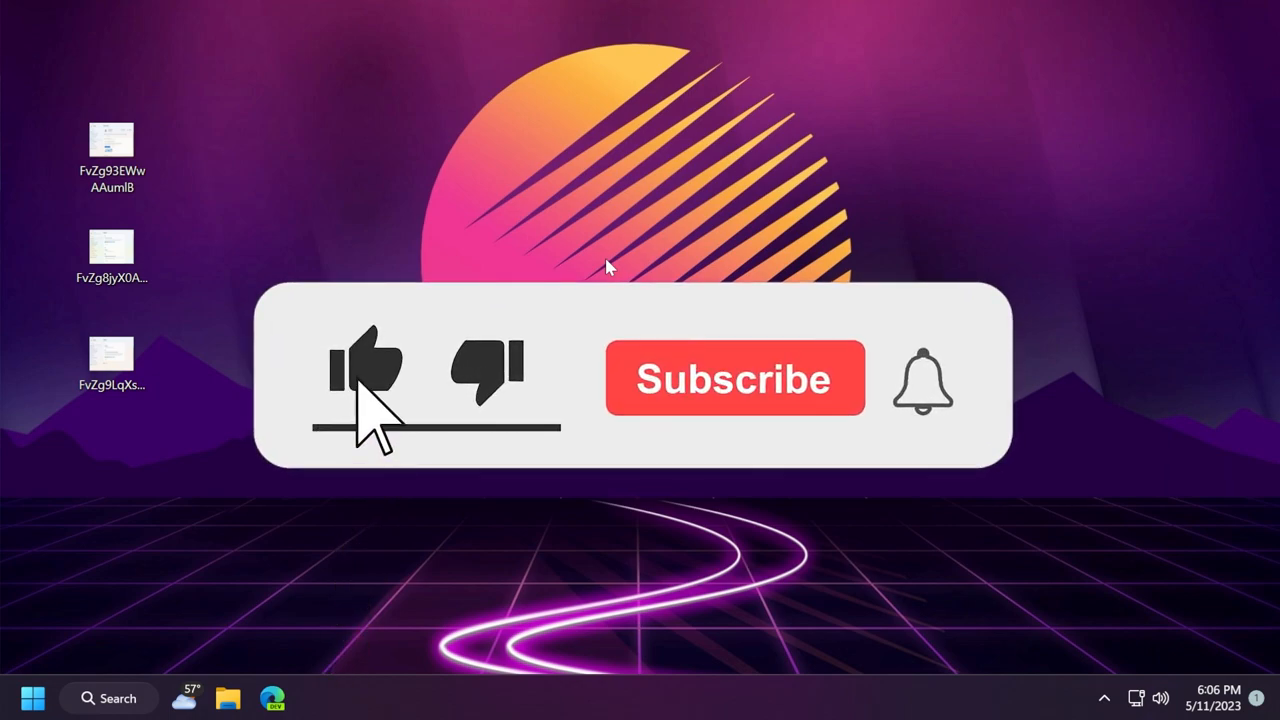
# Step: Close the Photos viewer, returning to the desktop with the three screenshot files
pyautogui.click(736, 378)
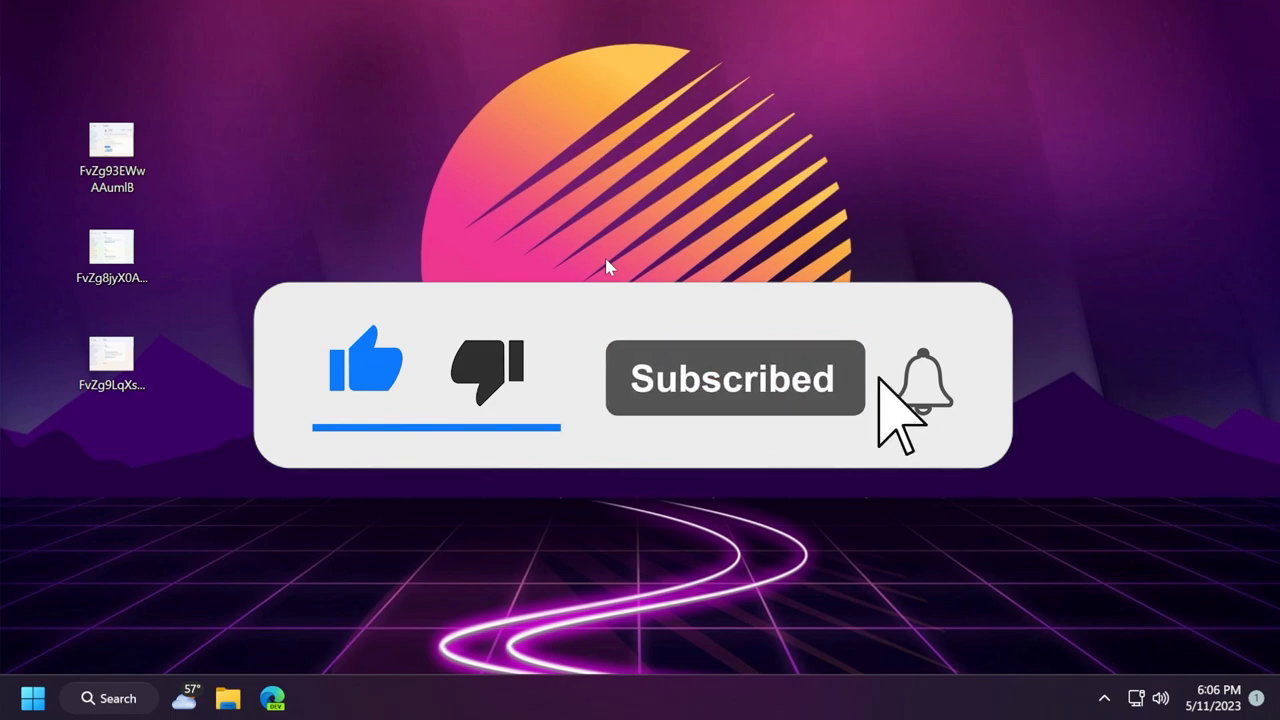
pyautogui.click(920, 380)
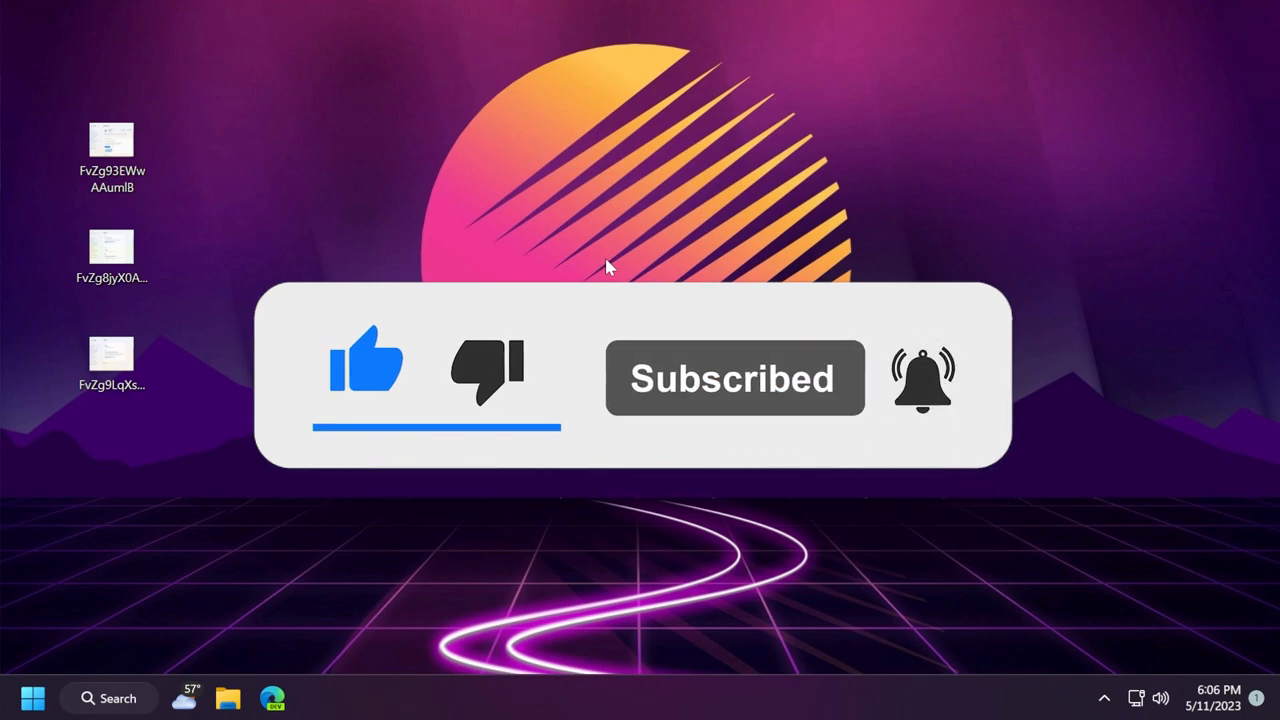